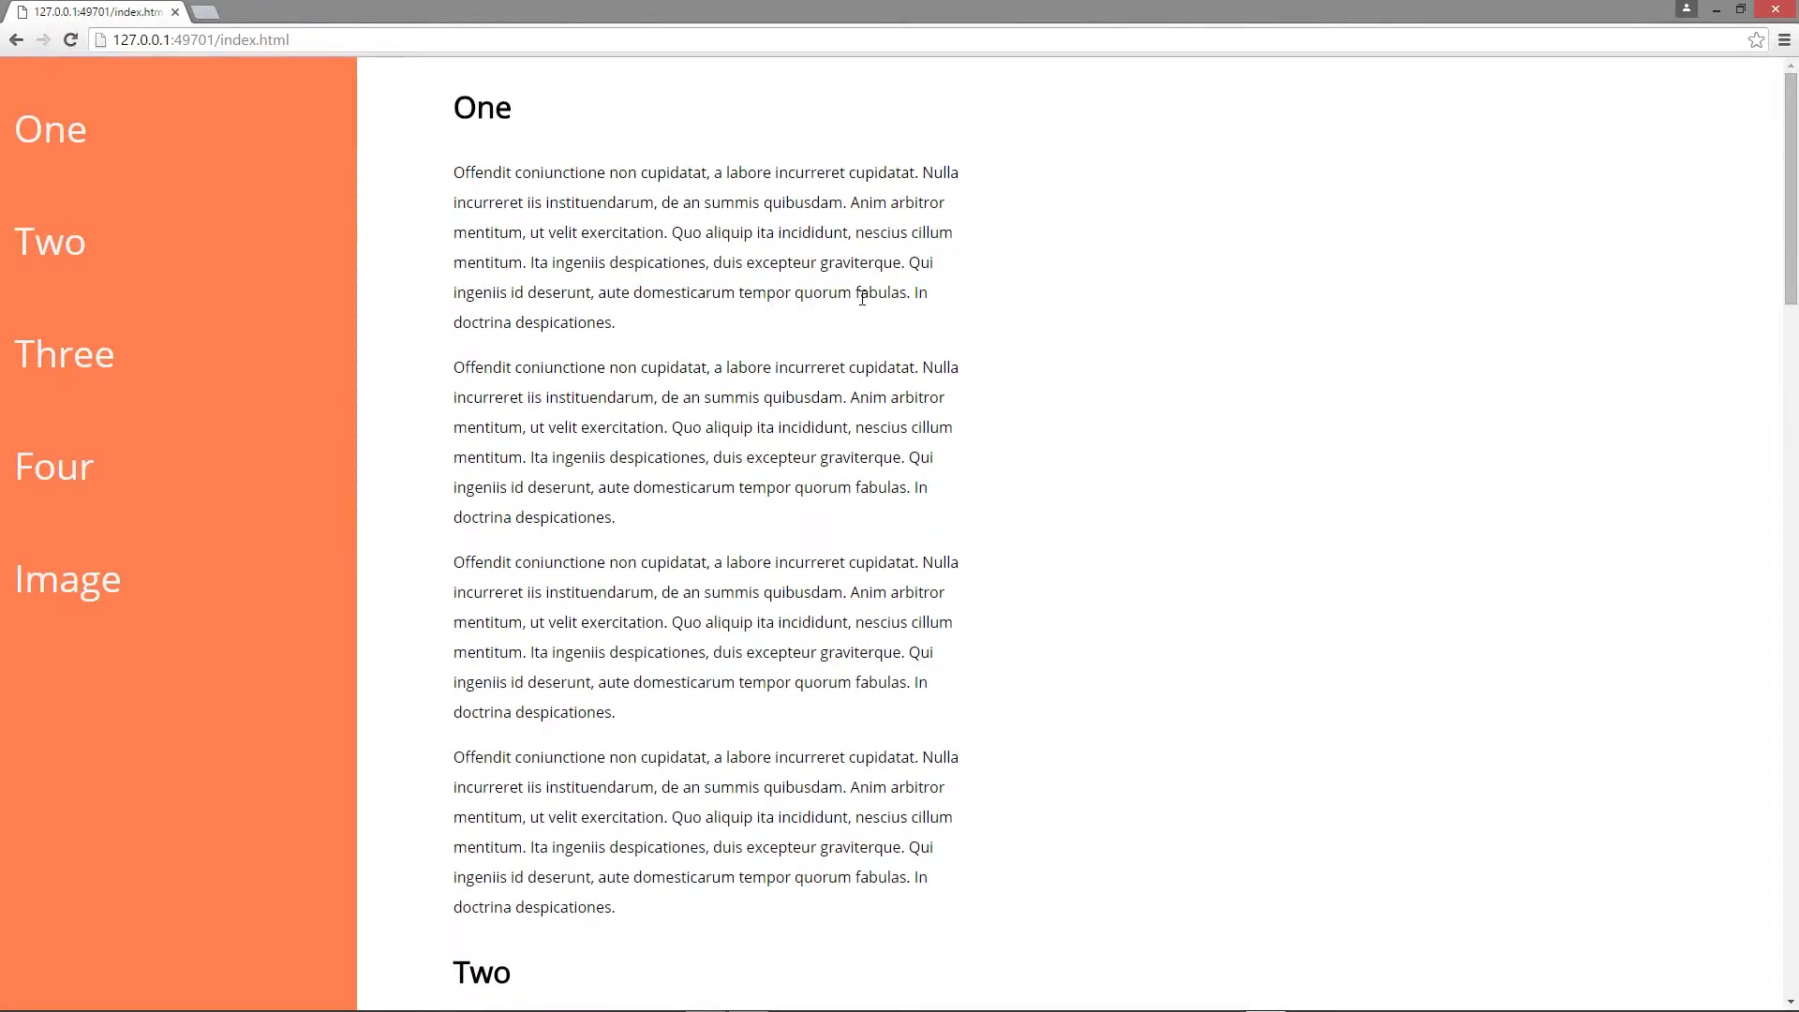
# Step: Scroll through index.html and place the cursor before the One sidebar list item
pyautogui.scroll(-3)
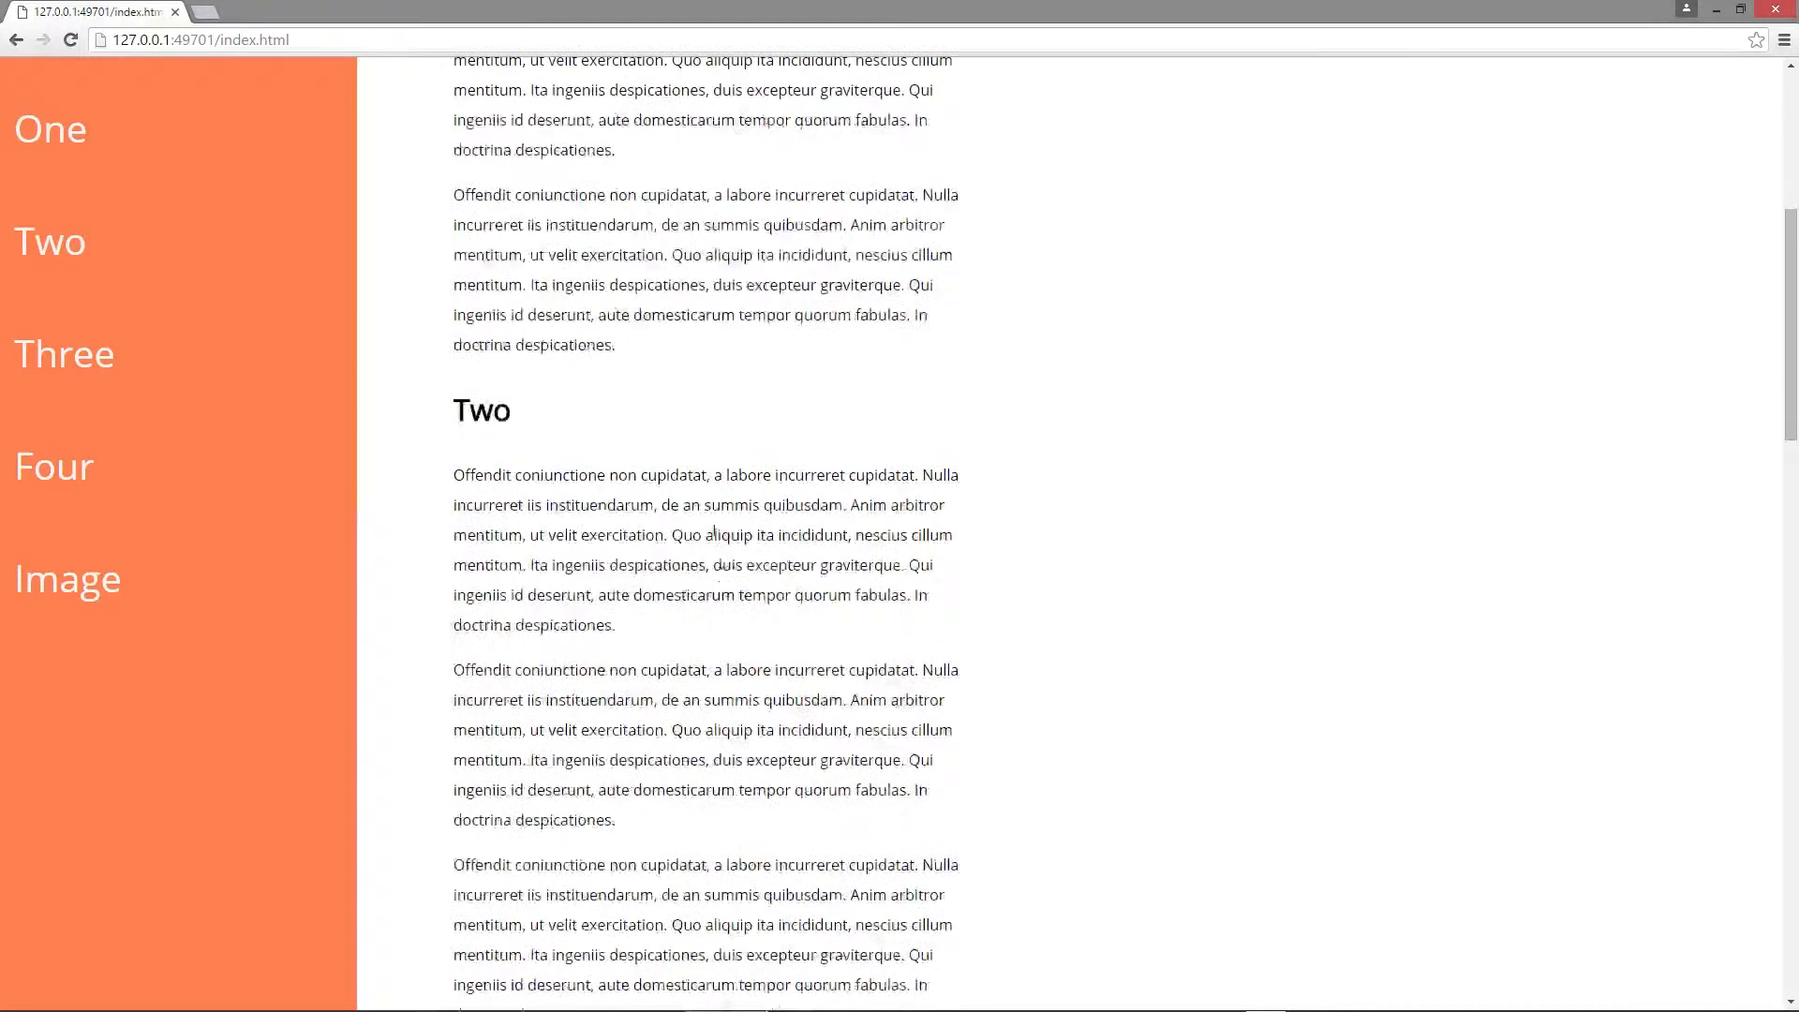
pyautogui.scroll(-3)
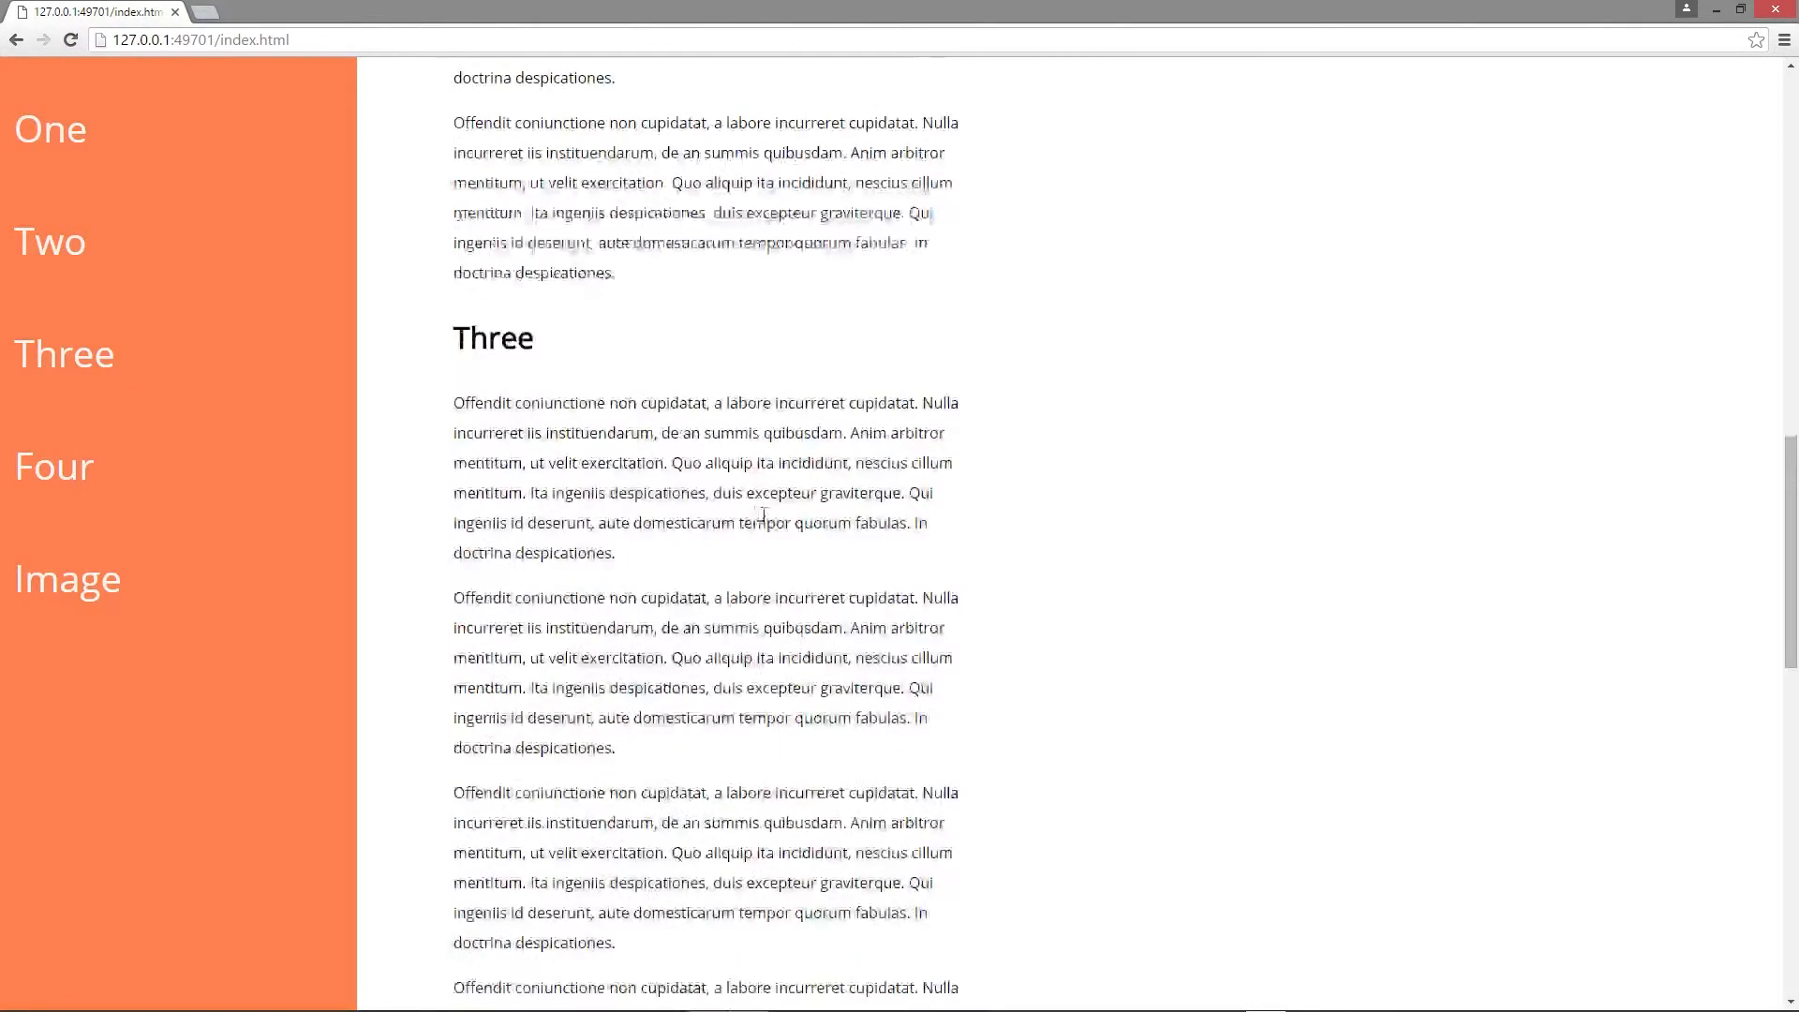
pyautogui.scroll(-3)
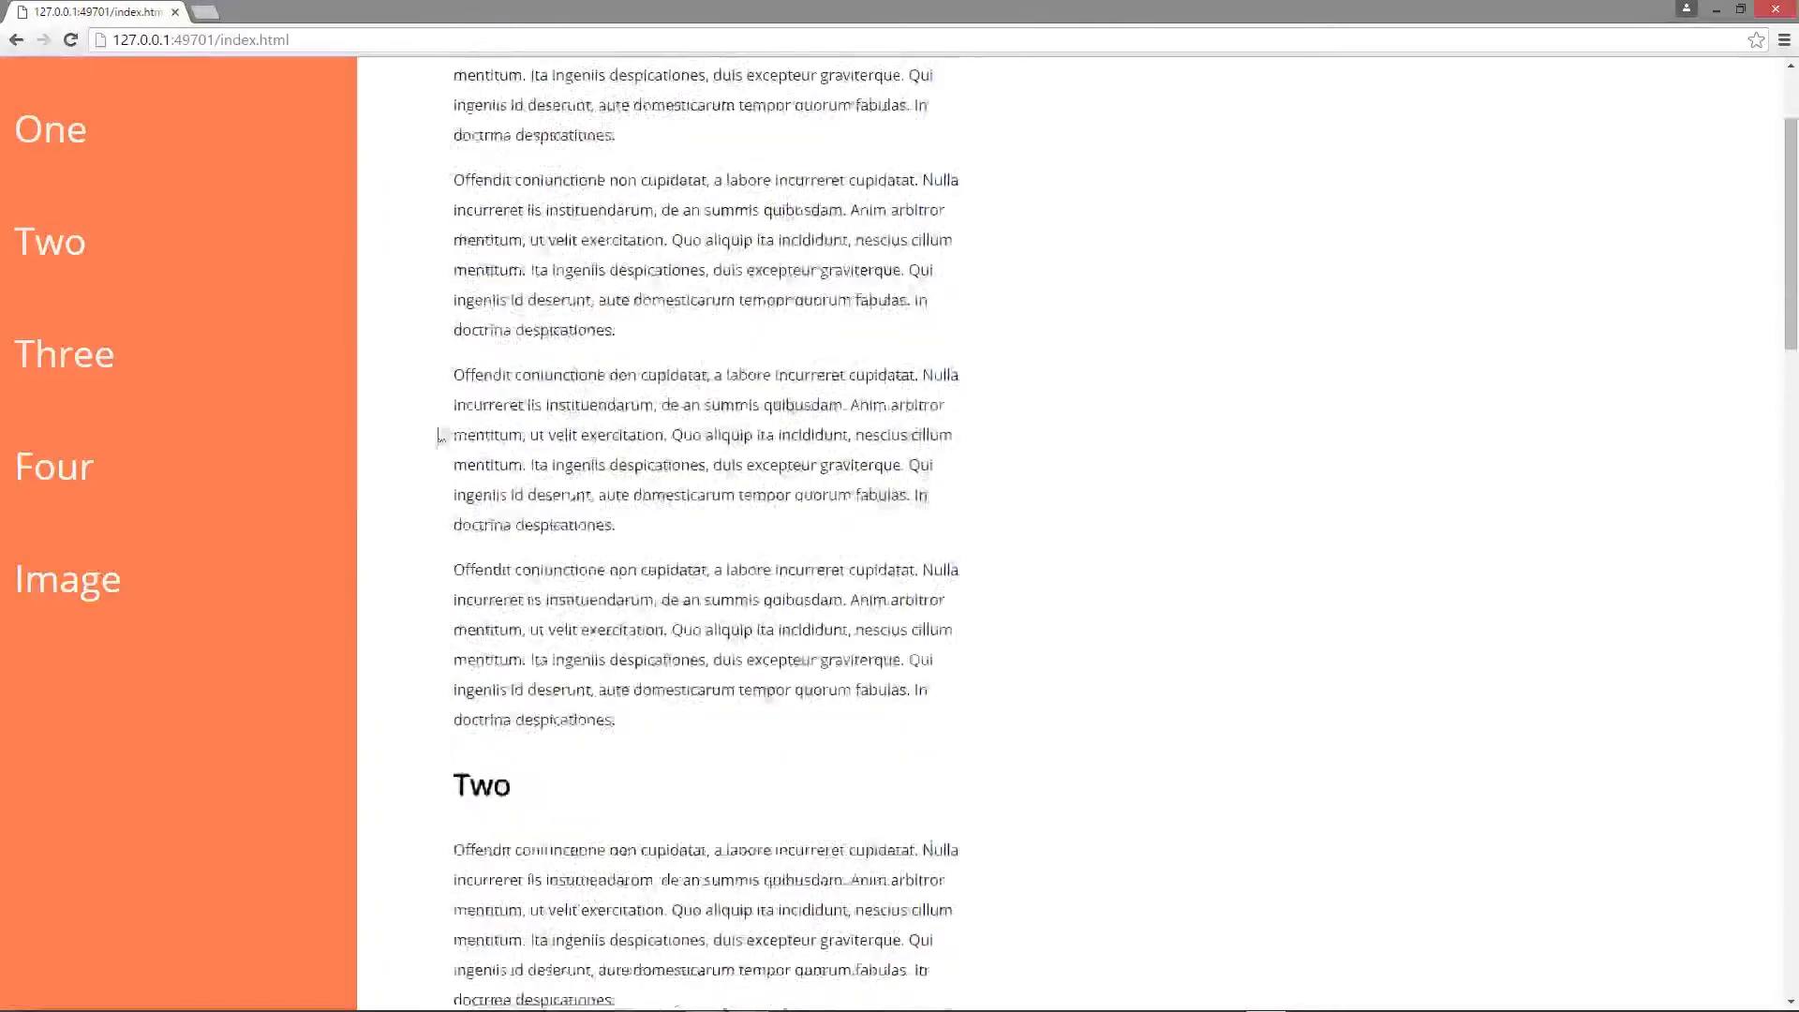
pyautogui.scroll(3)
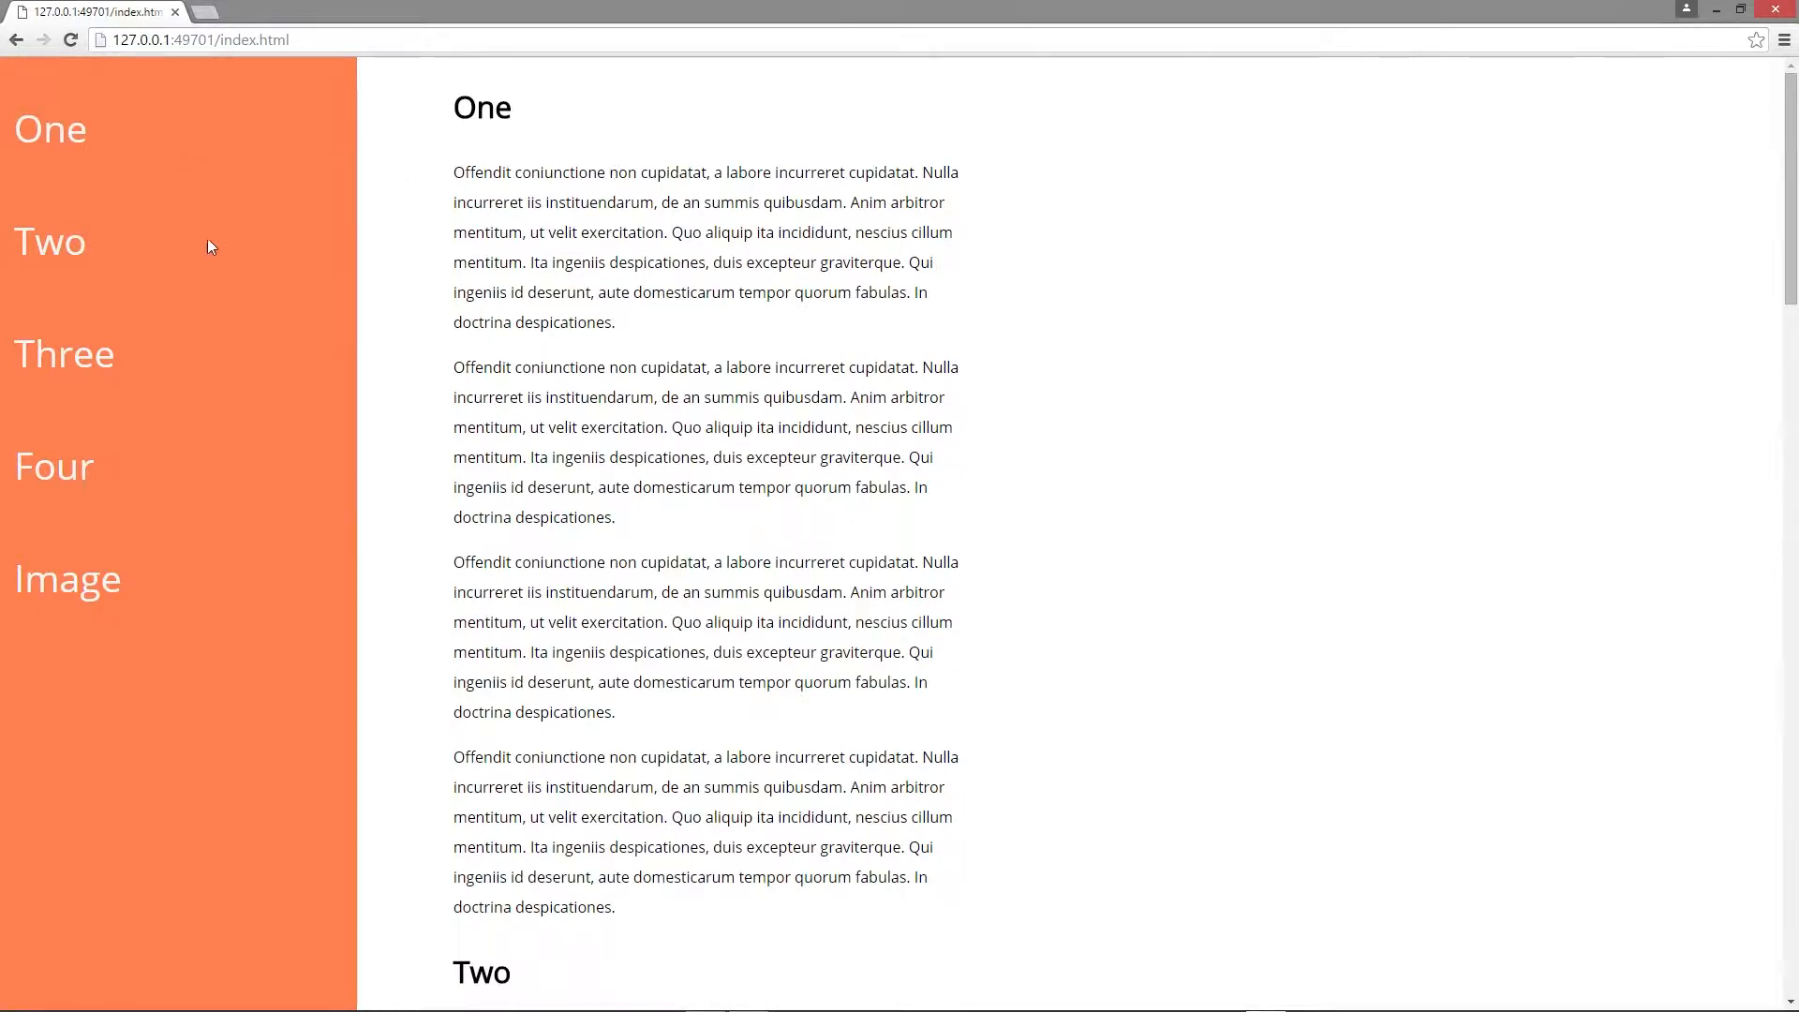
pyautogui.scroll(-3)
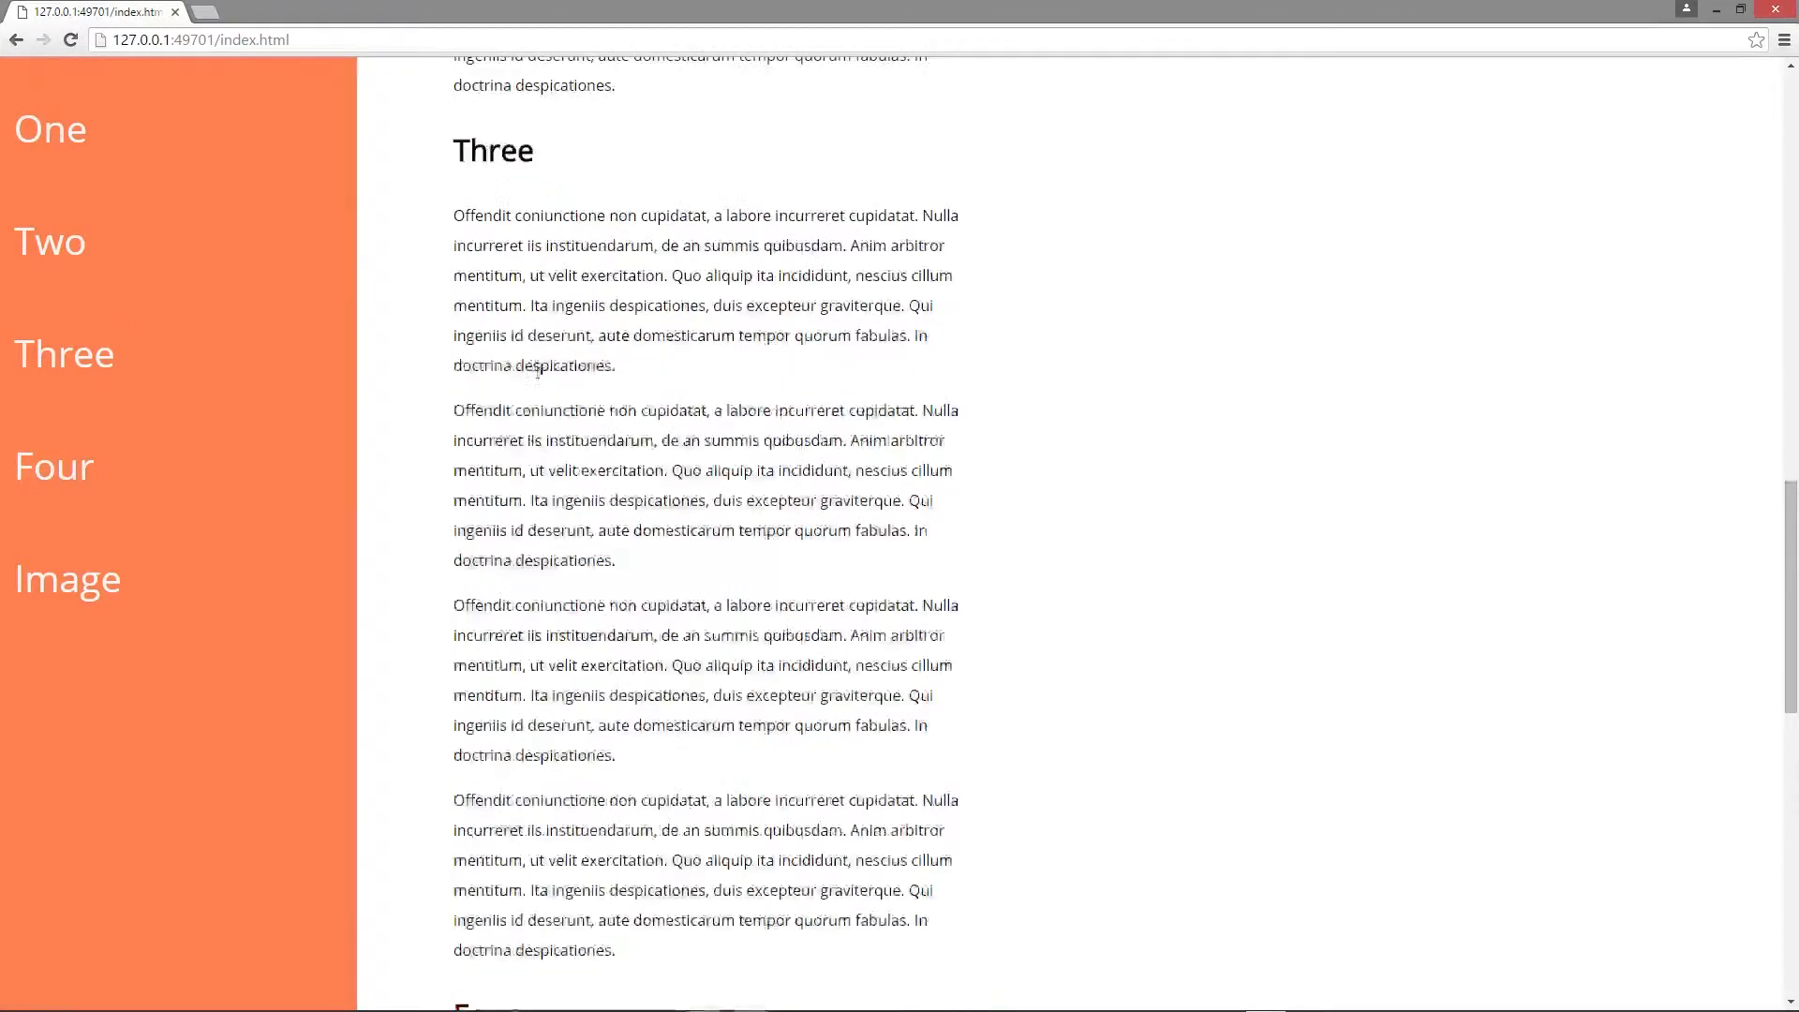
pyautogui.click(49, 129)
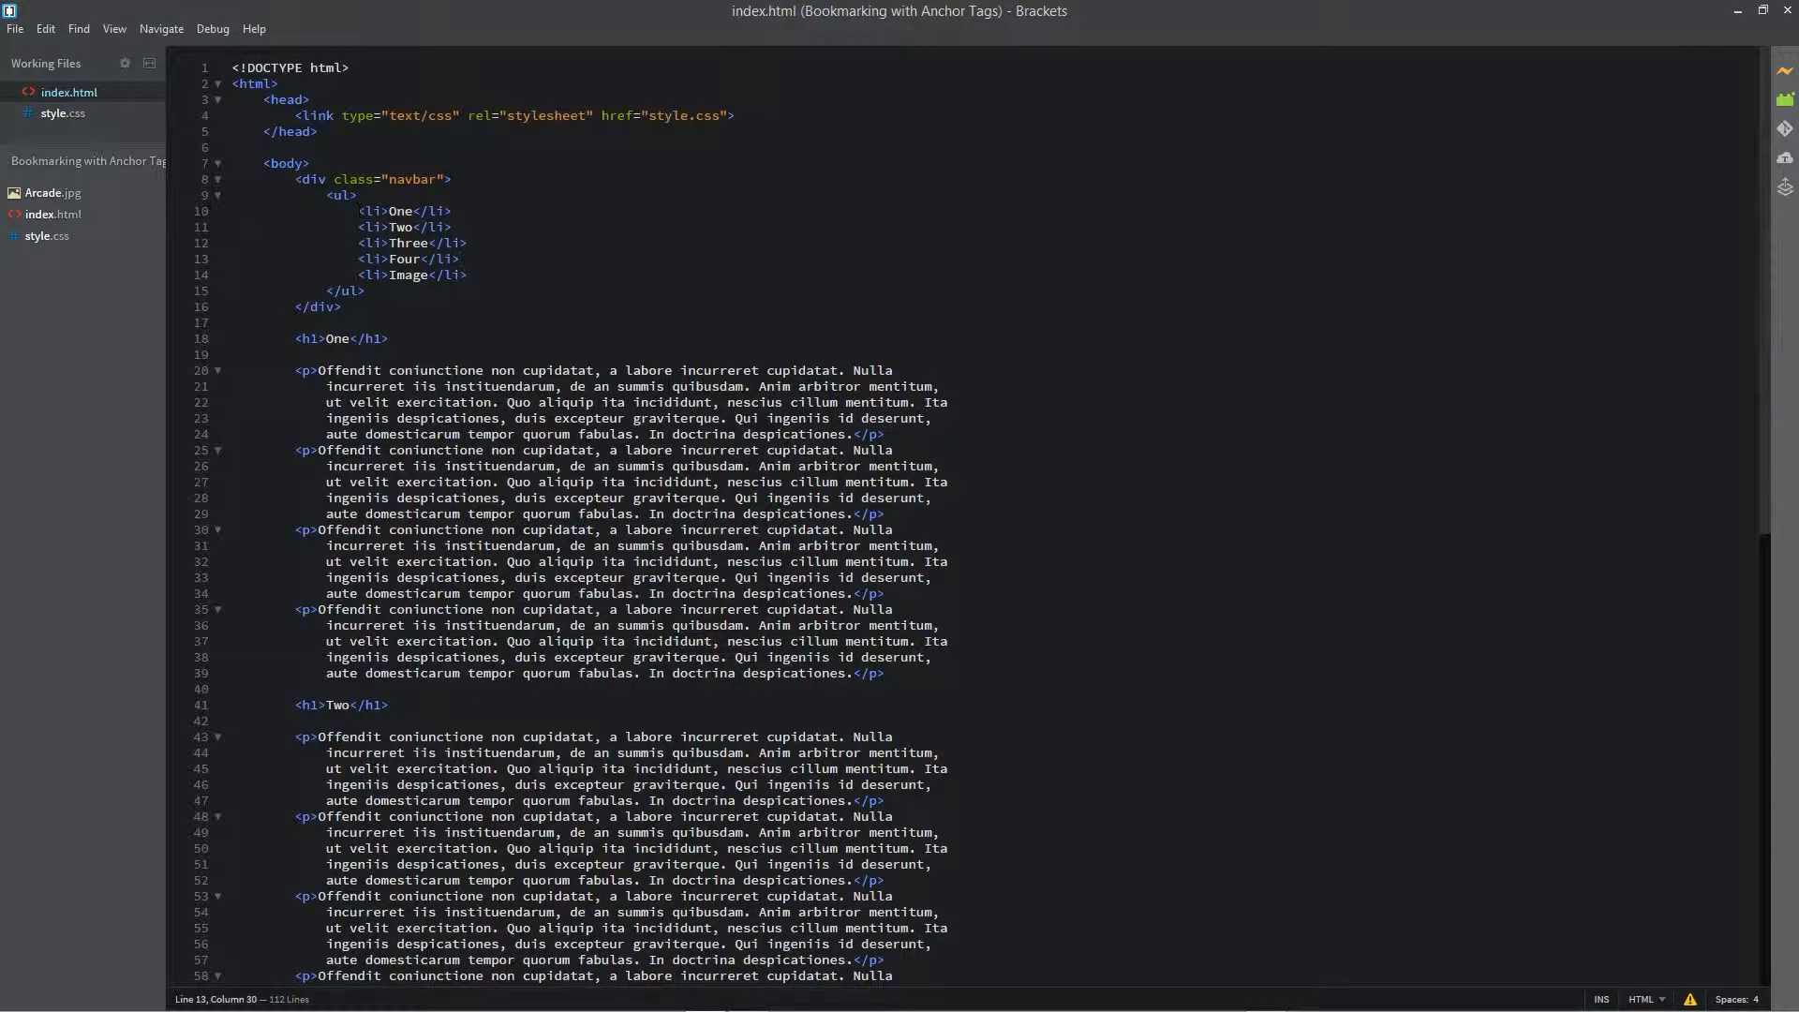
pyautogui.moveTo(390, 212); pyautogui.dragTo(467, 274)
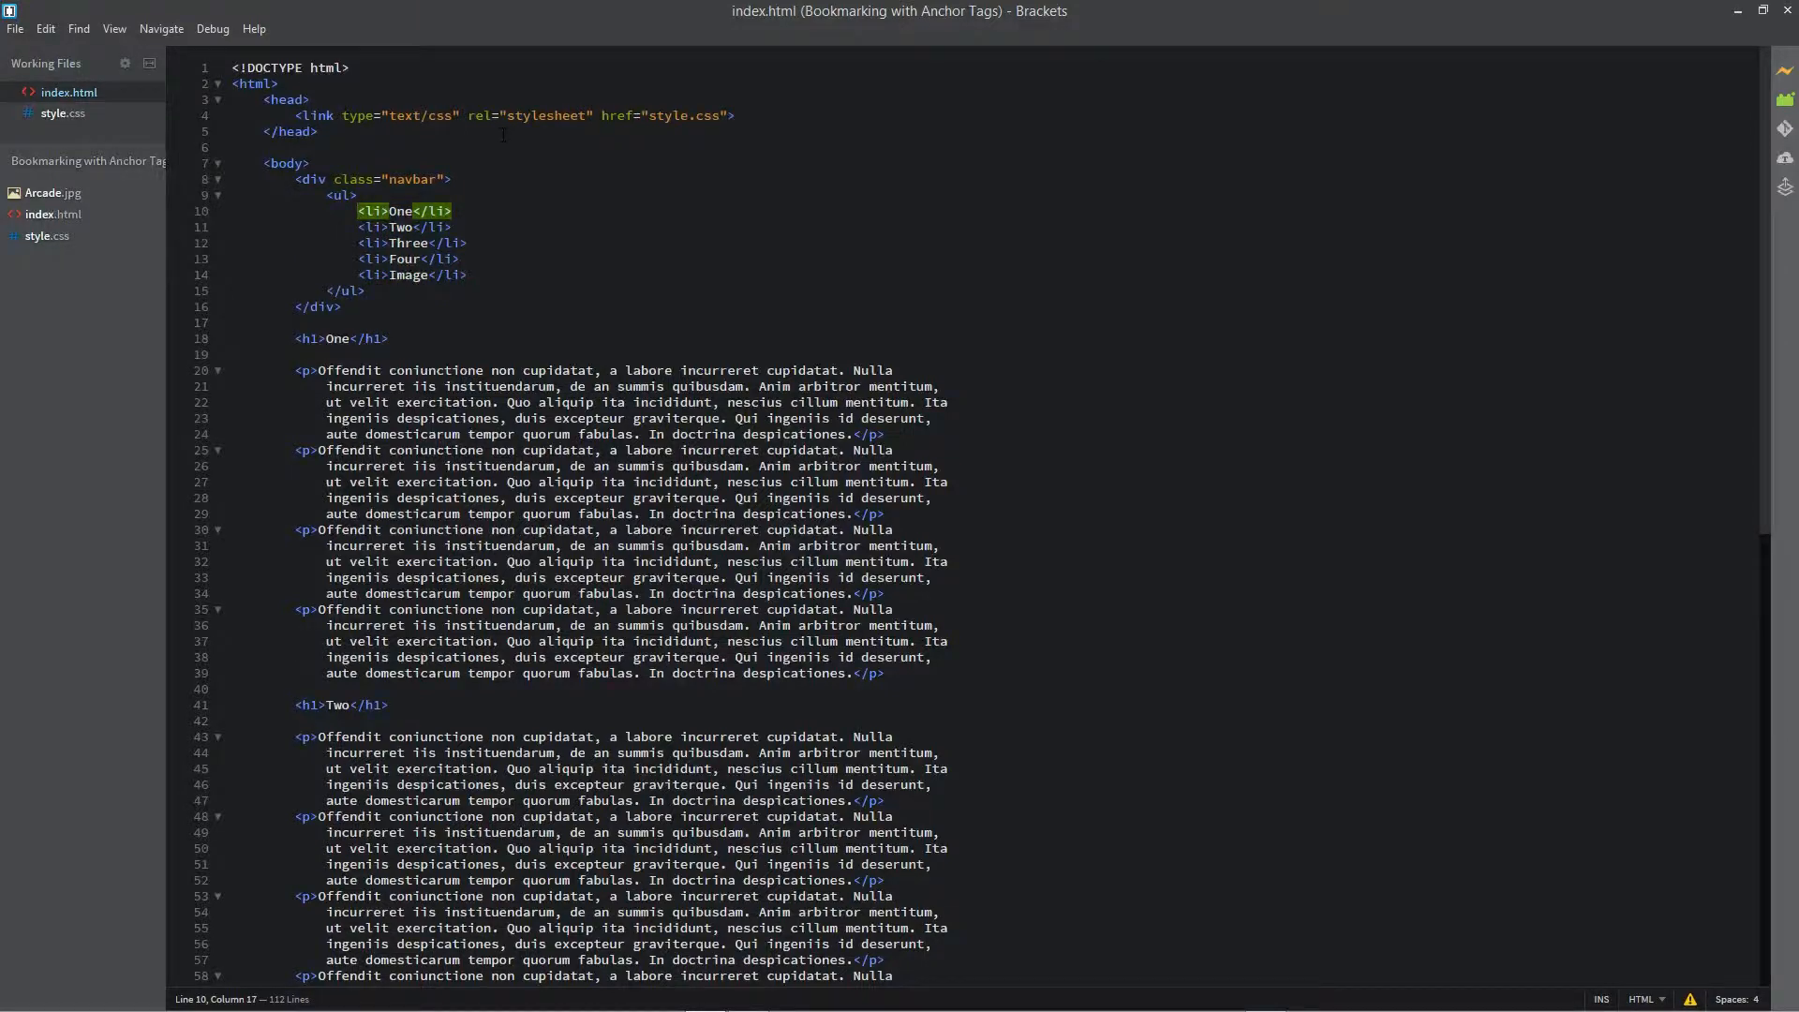
# Step: Wrap <li>One</li> in an anchor with href="#one" and a closing </a>
pyautogui.write('<a href')
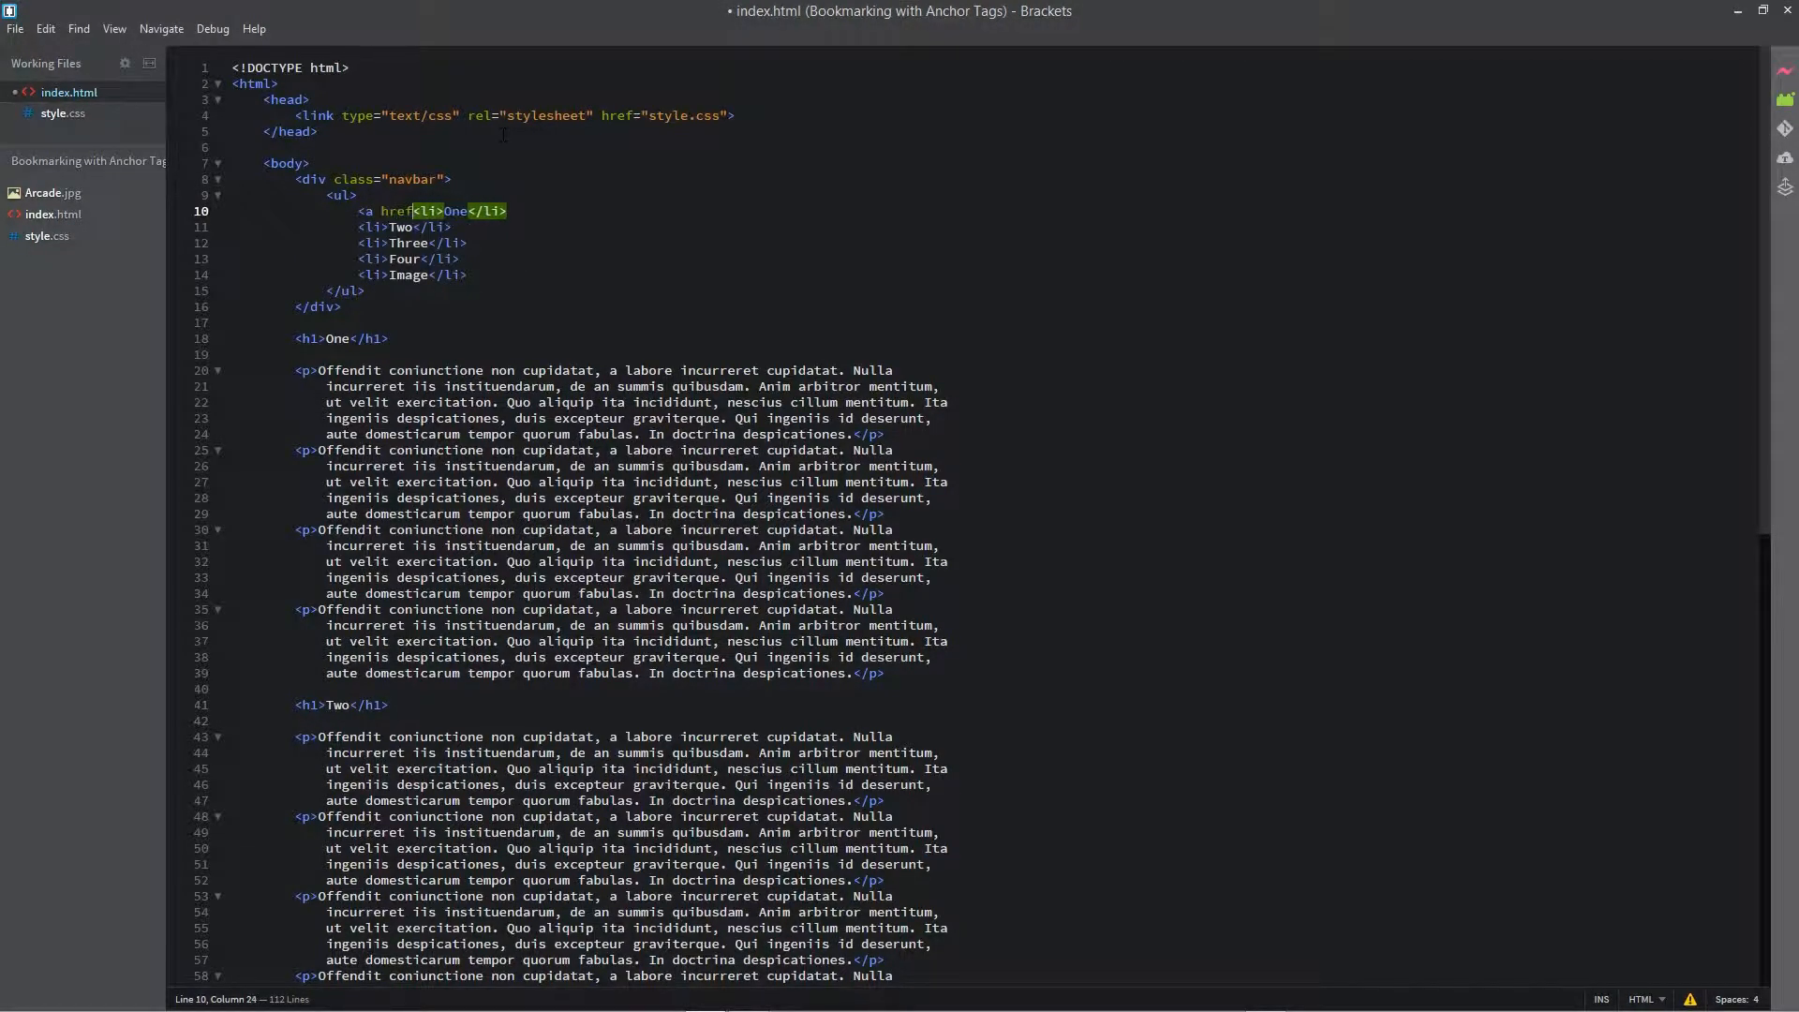
pyautogui.write('=""')
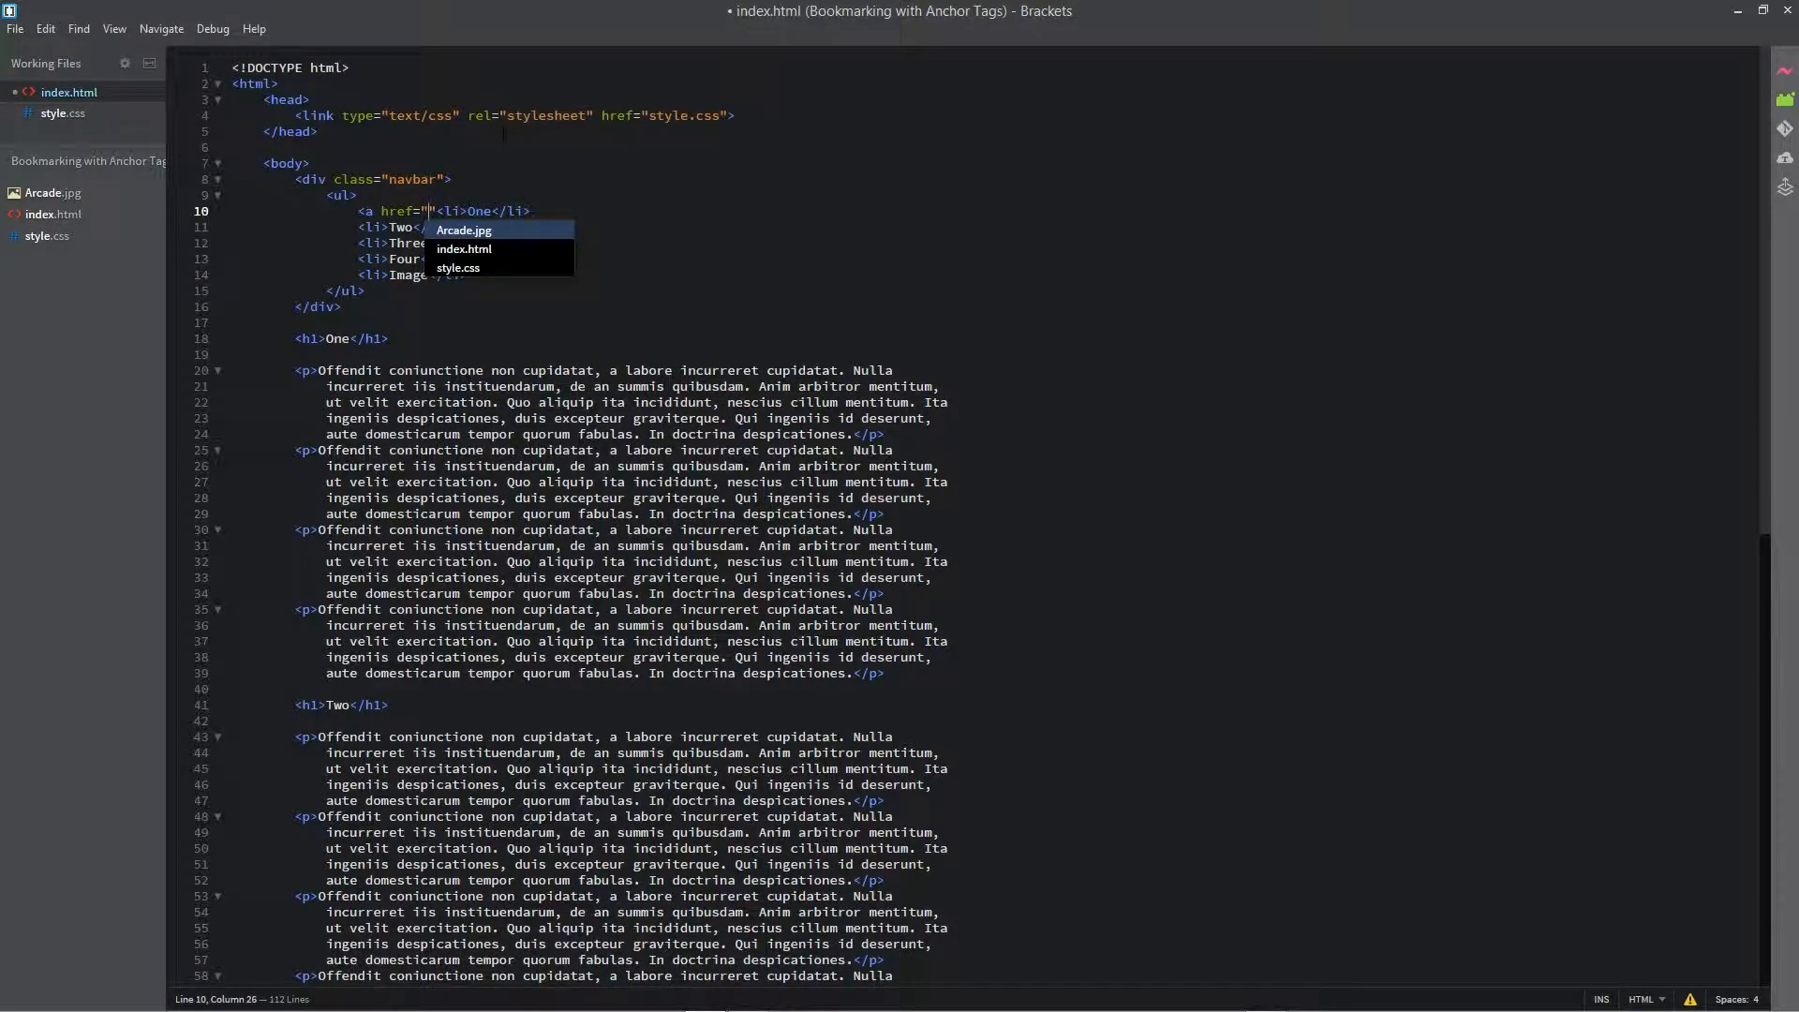
pyautogui.write('#')
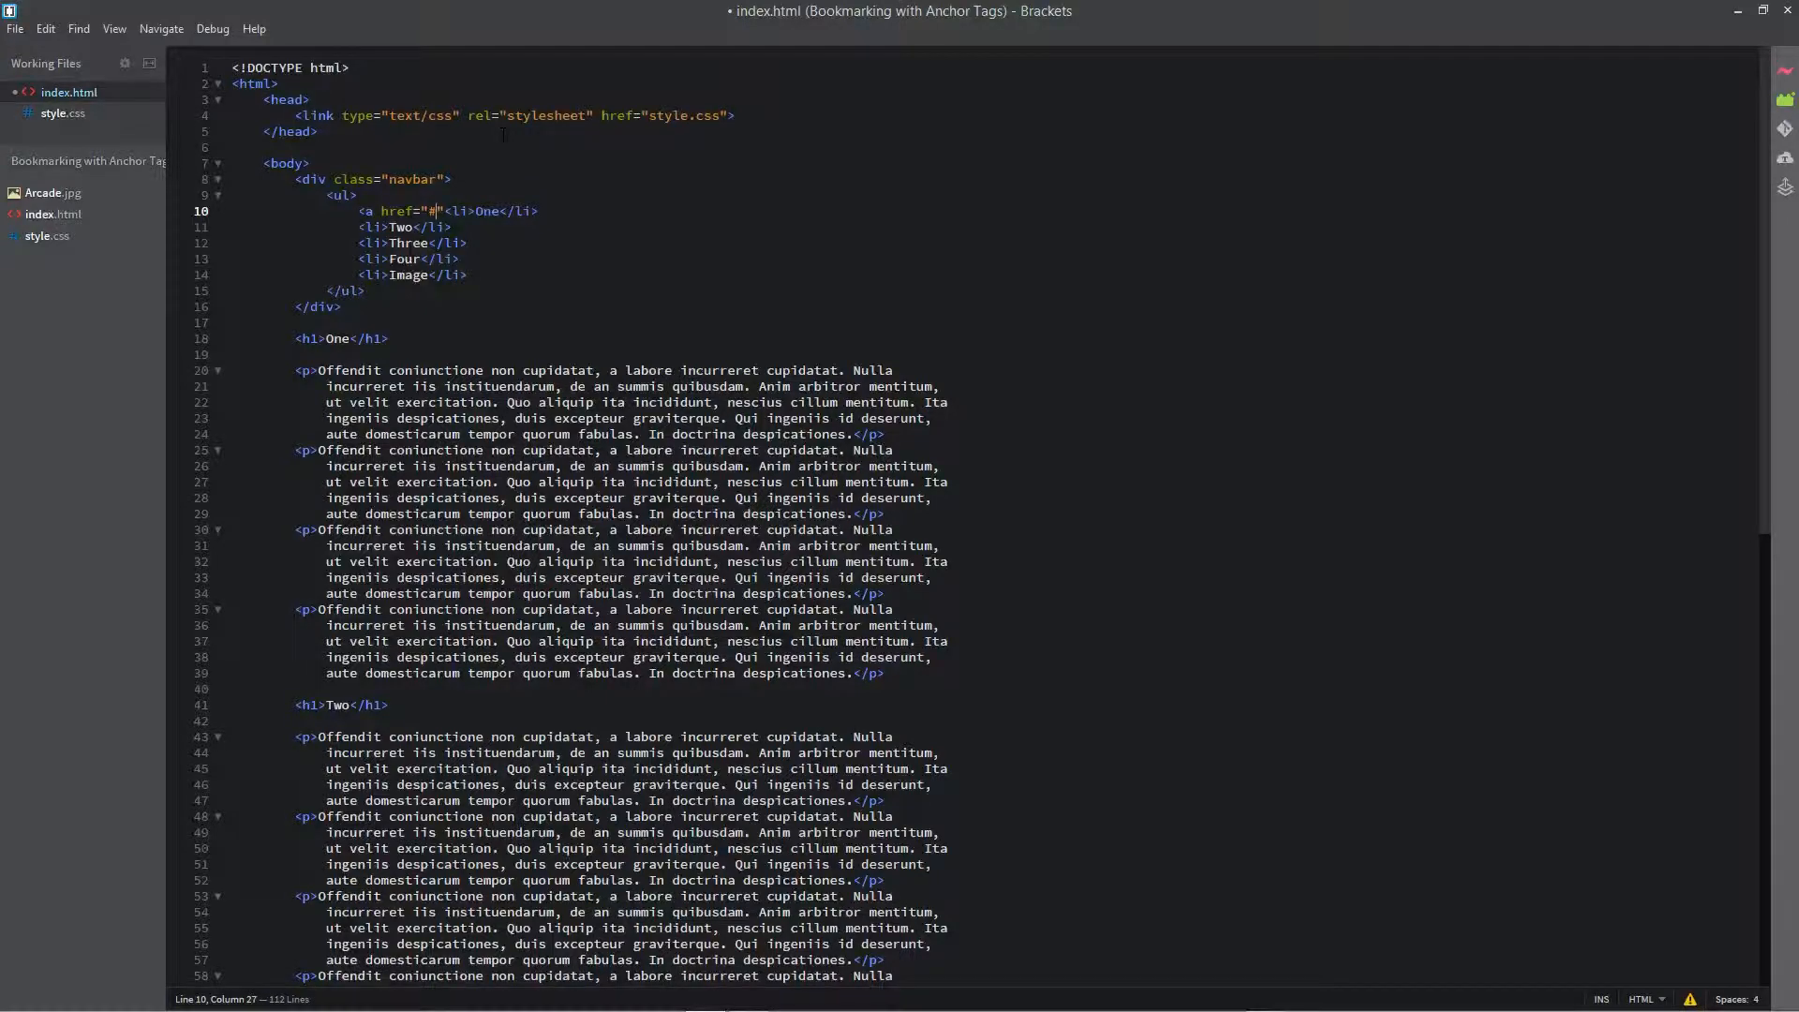
pyautogui.write('one')
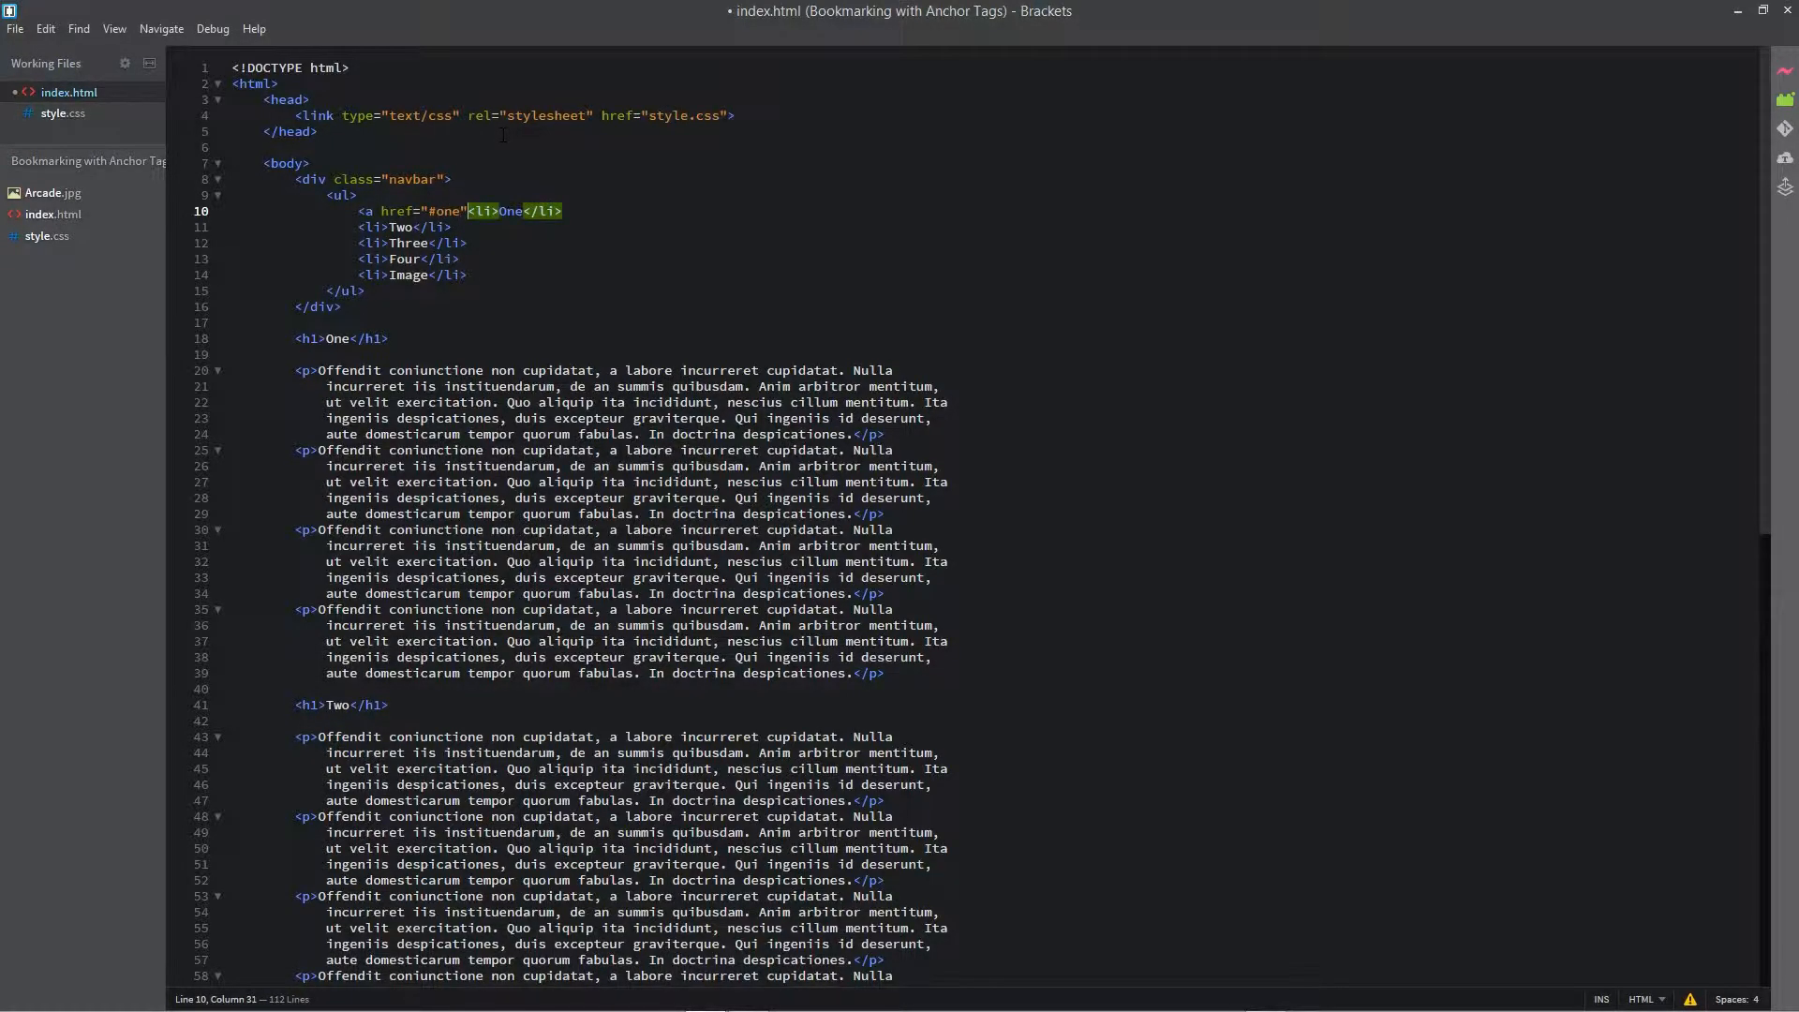
pyautogui.write('</a>')
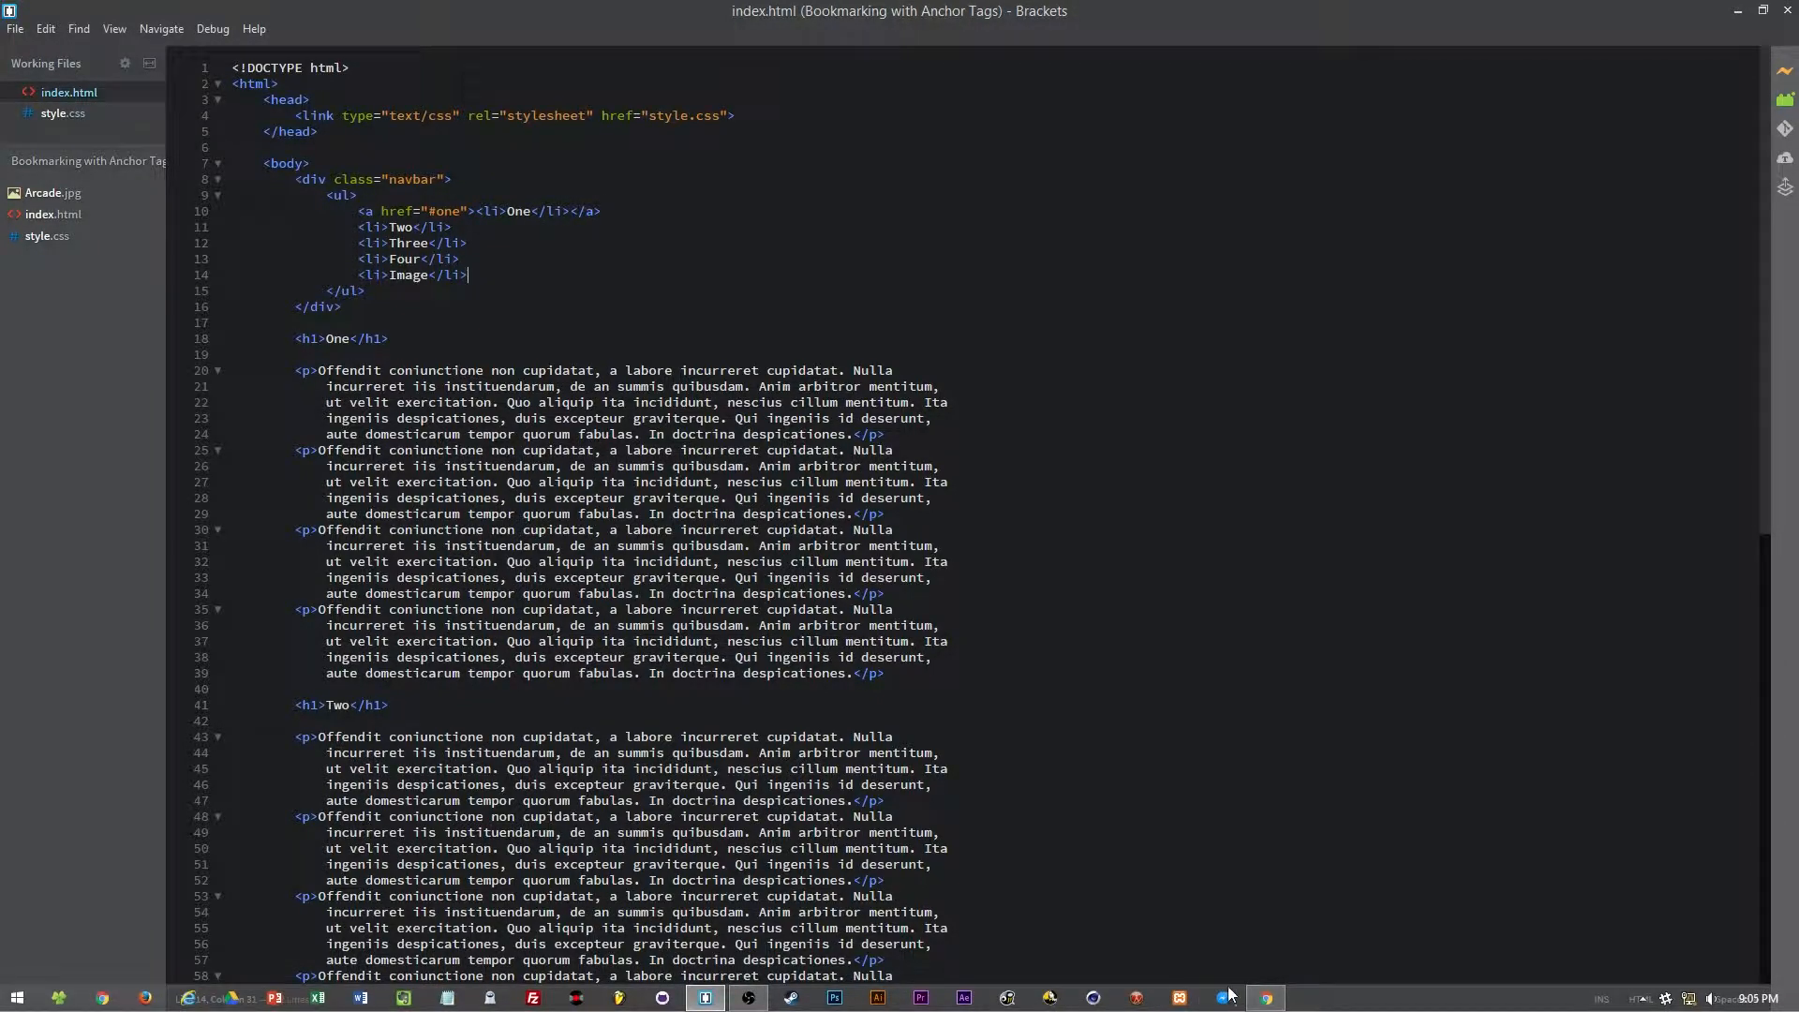
# Step: Reload the page in Chrome and try the new One sidebar link
pyautogui.click(1263, 996)
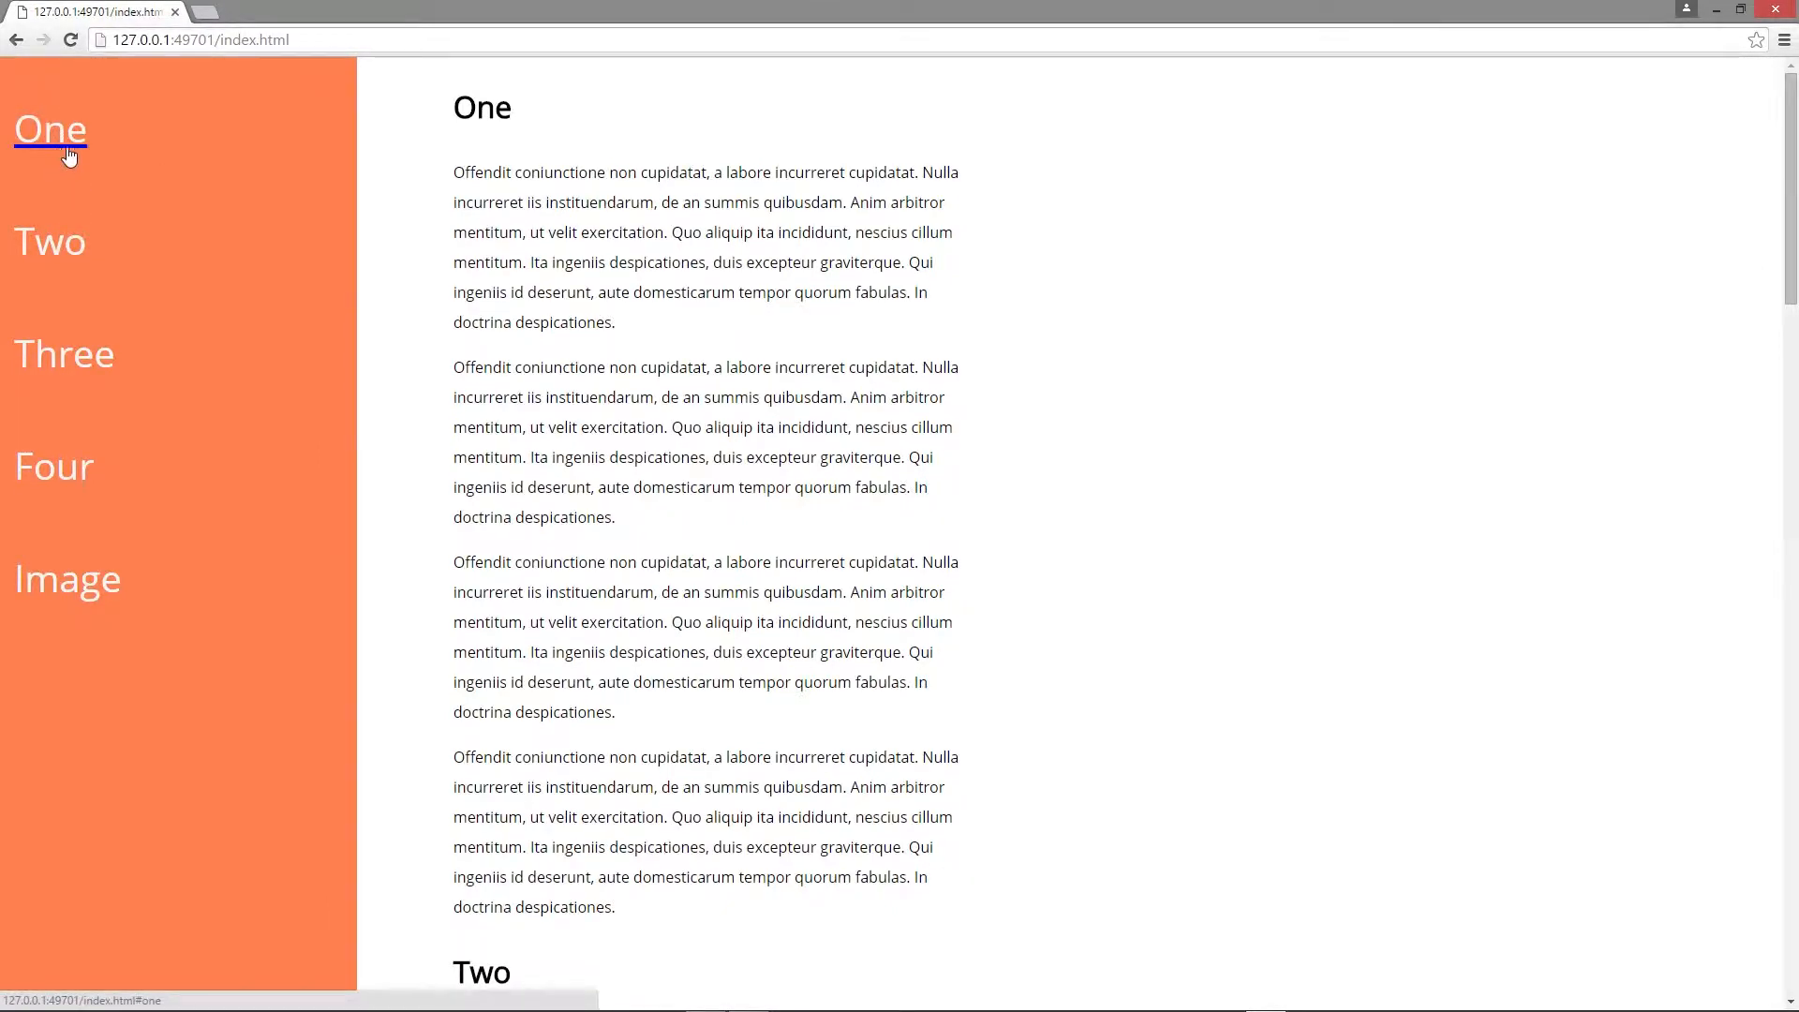
pyautogui.click(49, 129)
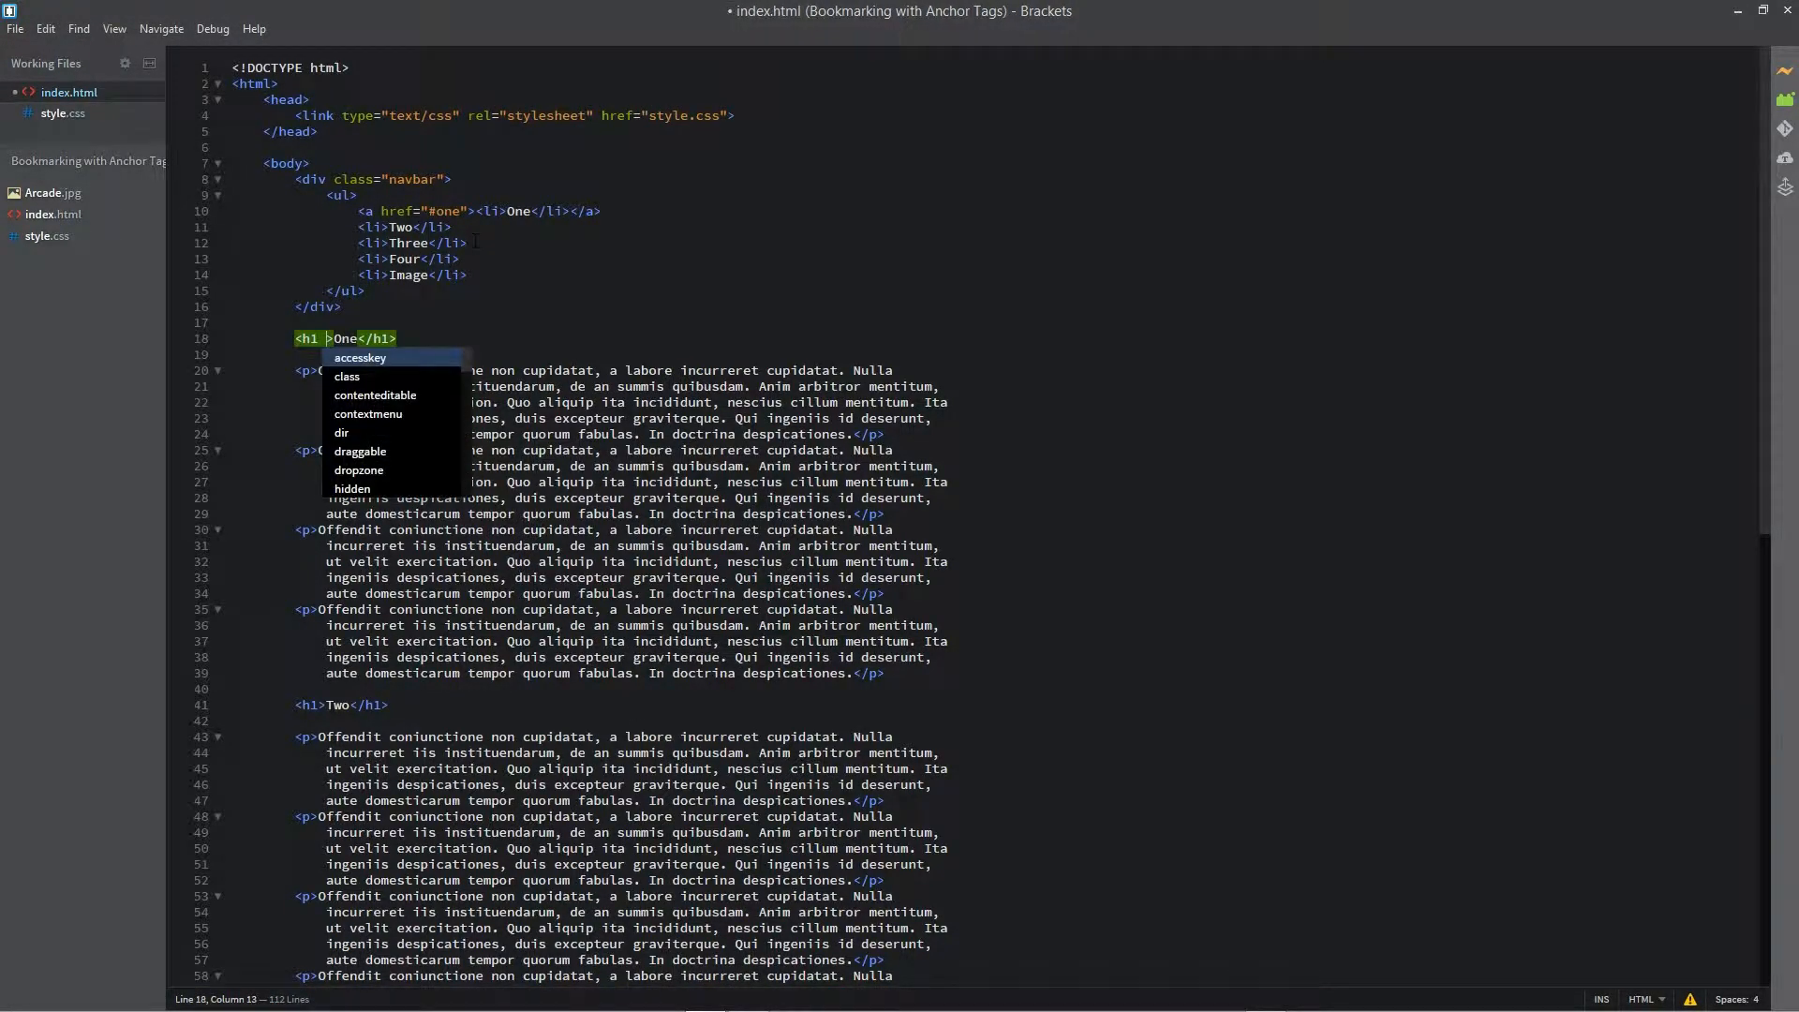
# Step: Add id="one" to the One heading so the #one link has a target
pyautogui.write('id="one"')
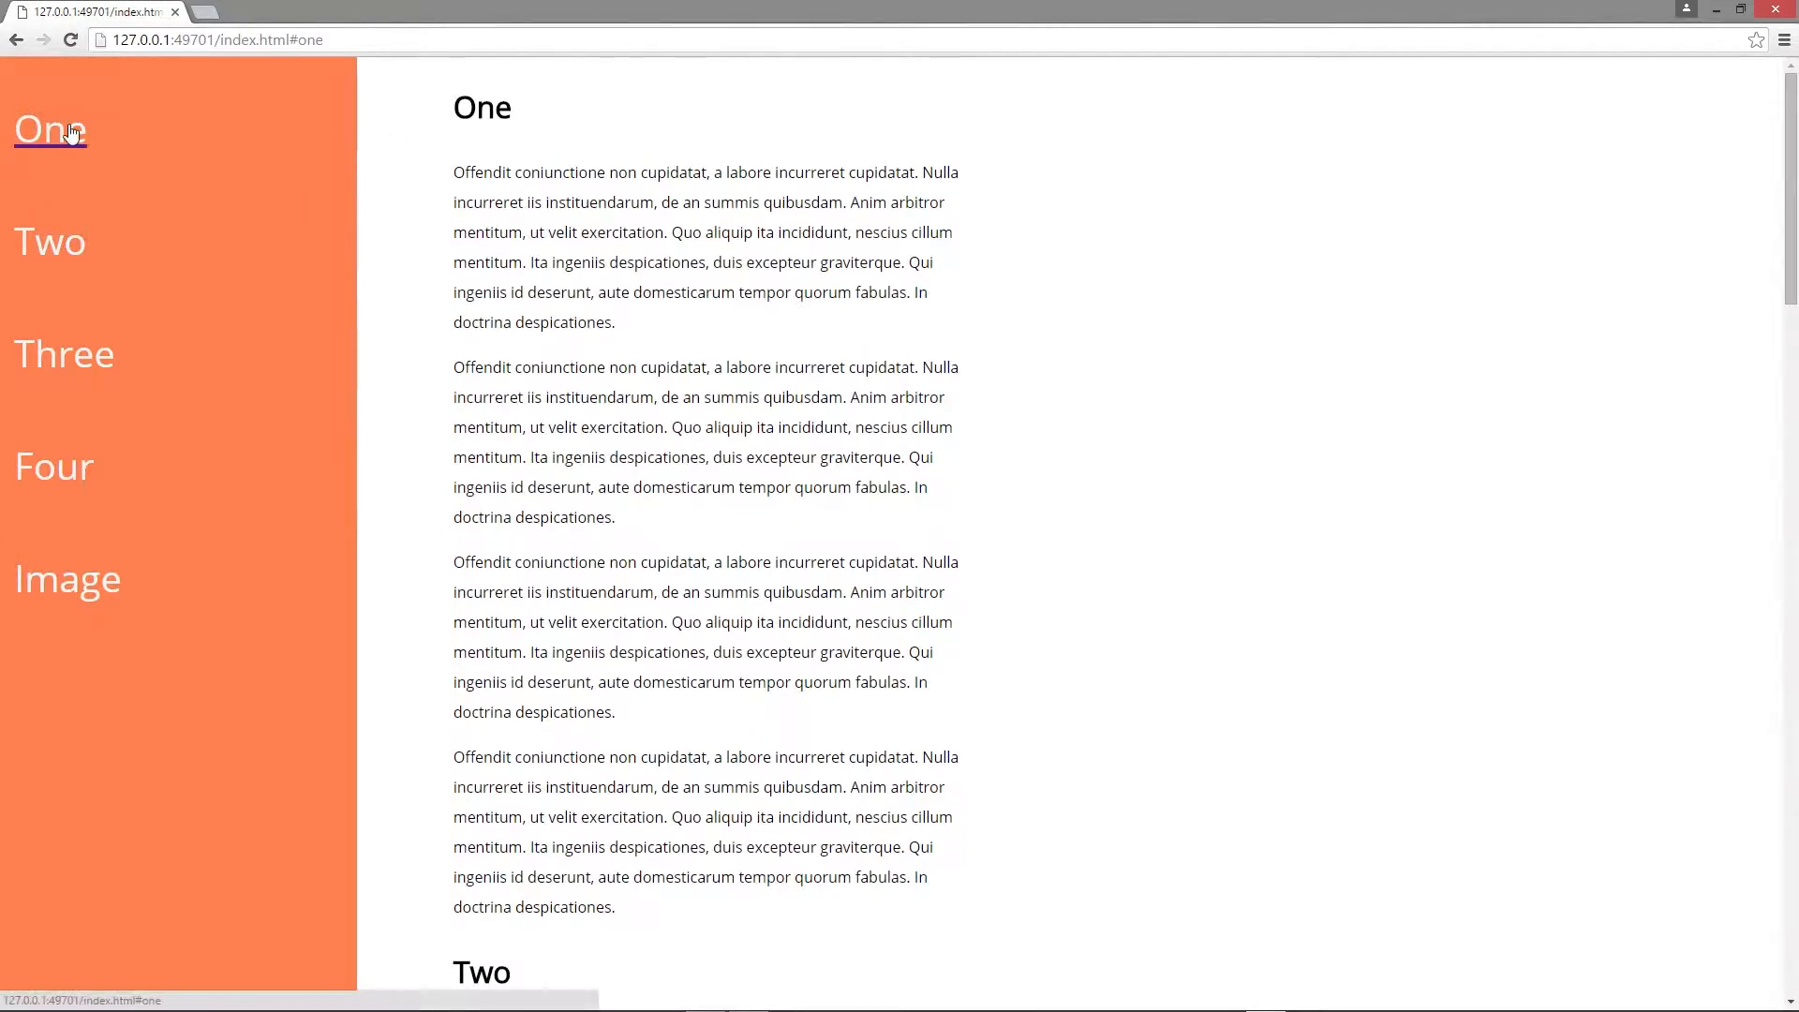
# Step: Use the Two, Three and Four sidebar links to jump to each section in Chrome
pyautogui.scroll(-3)
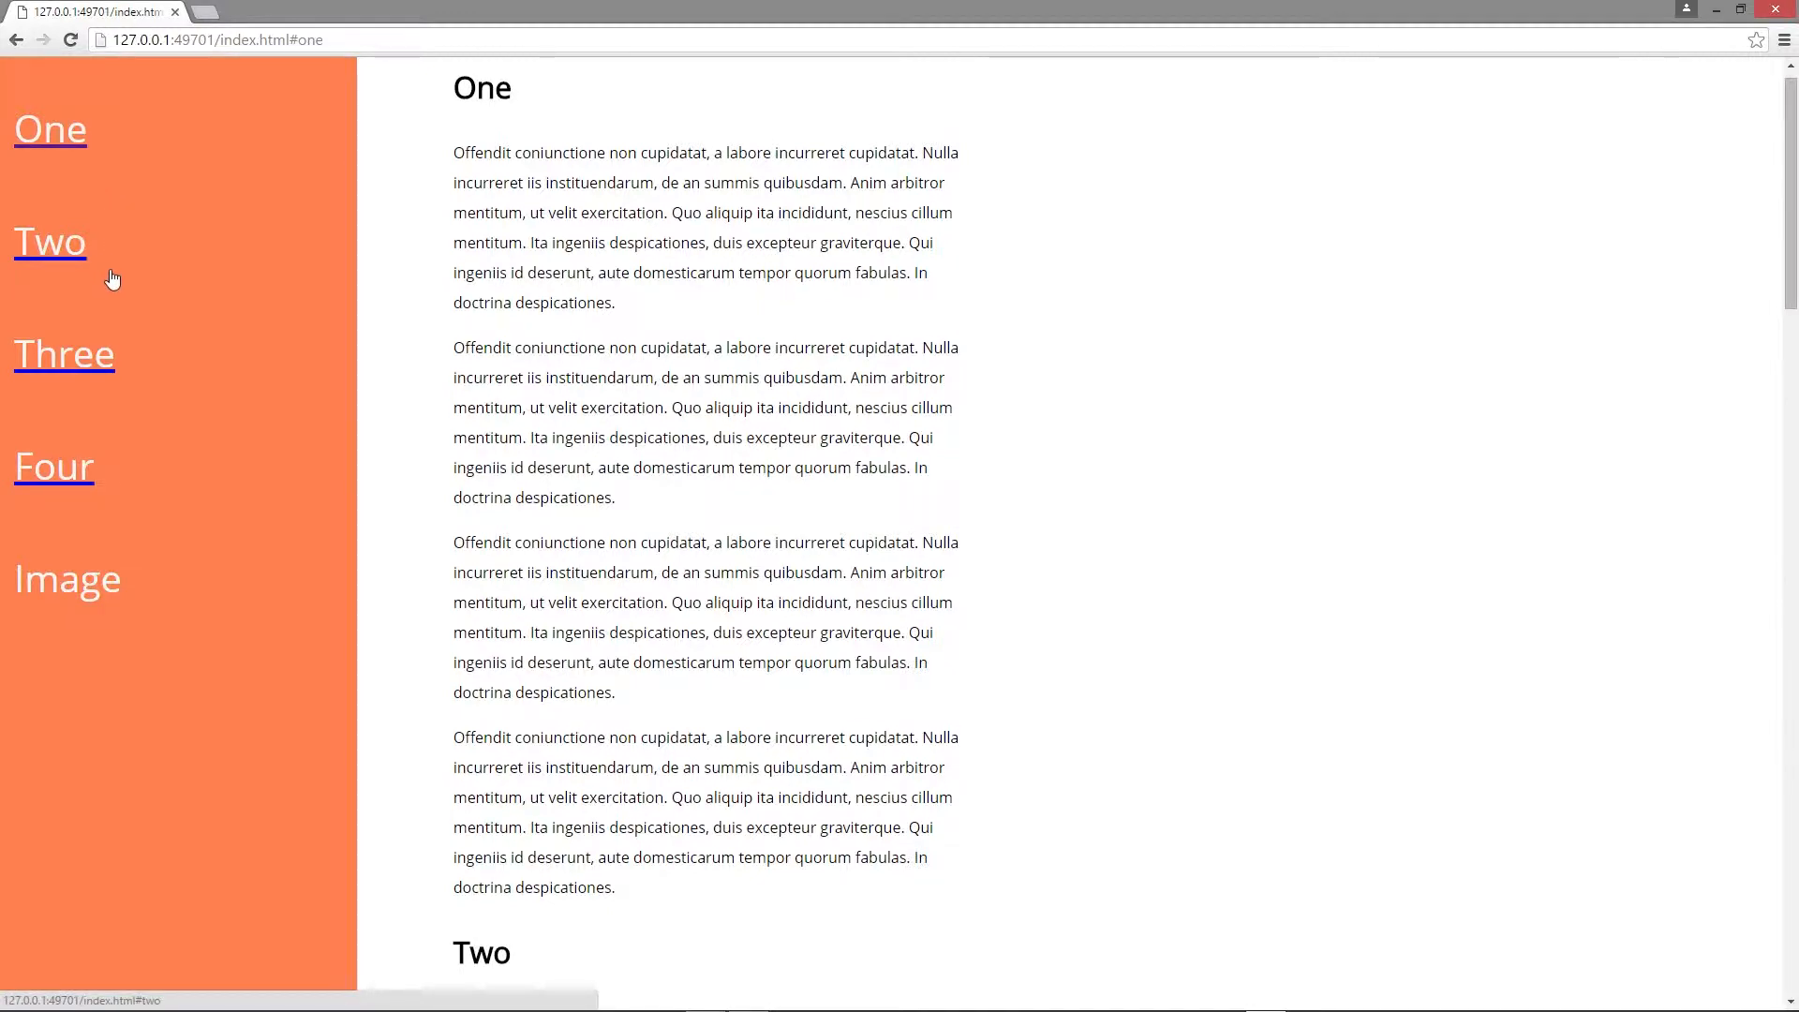
pyautogui.click(49, 242)
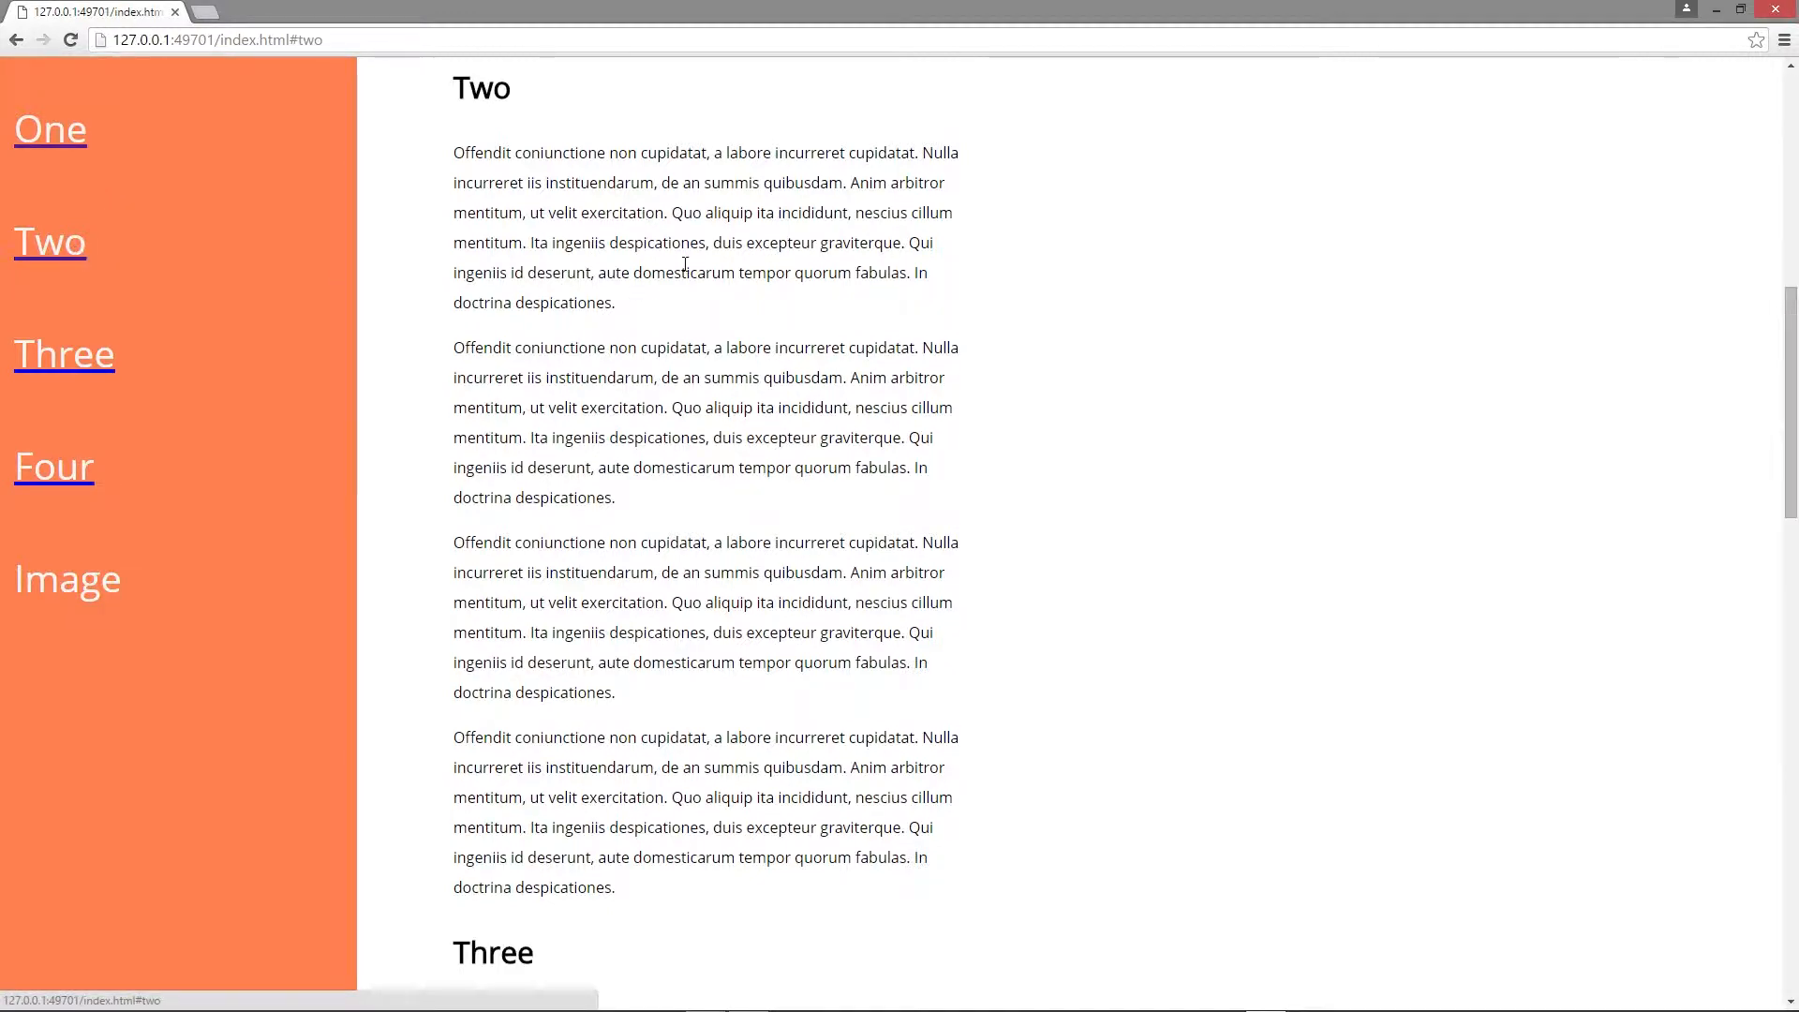
pyautogui.click(64, 354)
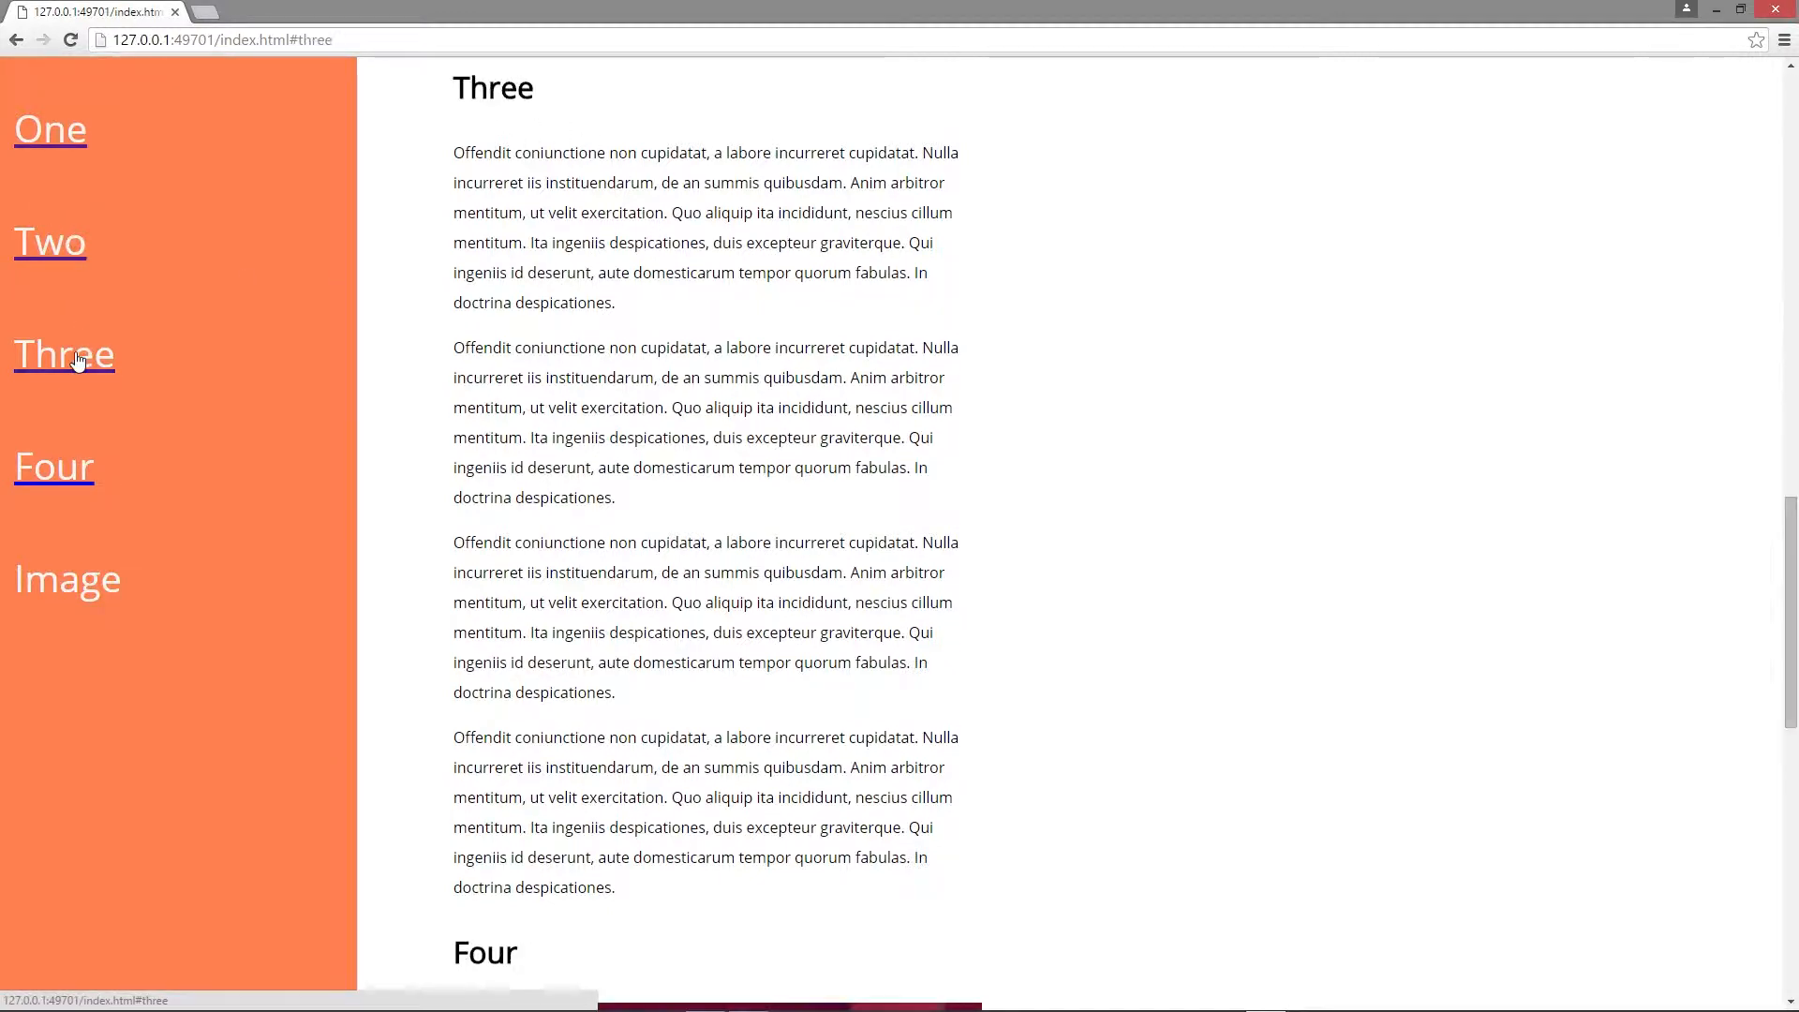
pyautogui.click(52, 467)
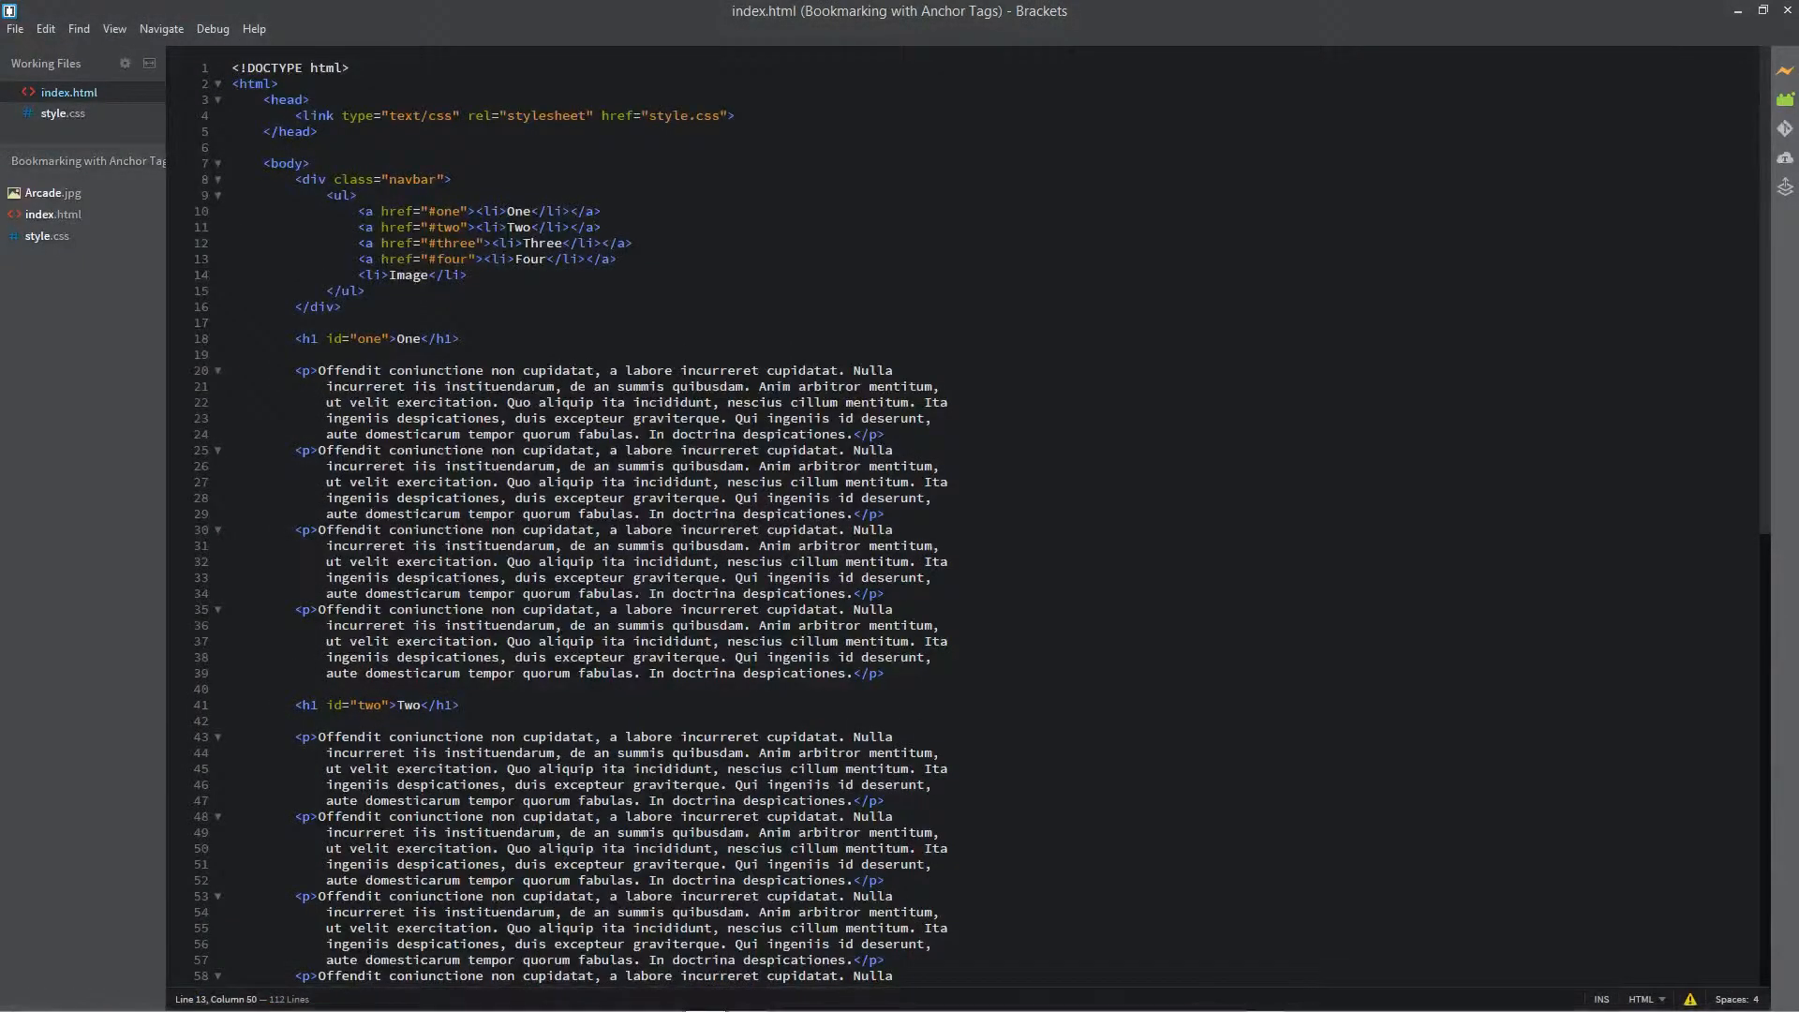
# Step: Change the Image item's link target to #image and close it with </a>
pyautogui.moveTo(354, 259); pyautogui.dragTo(481, 259)
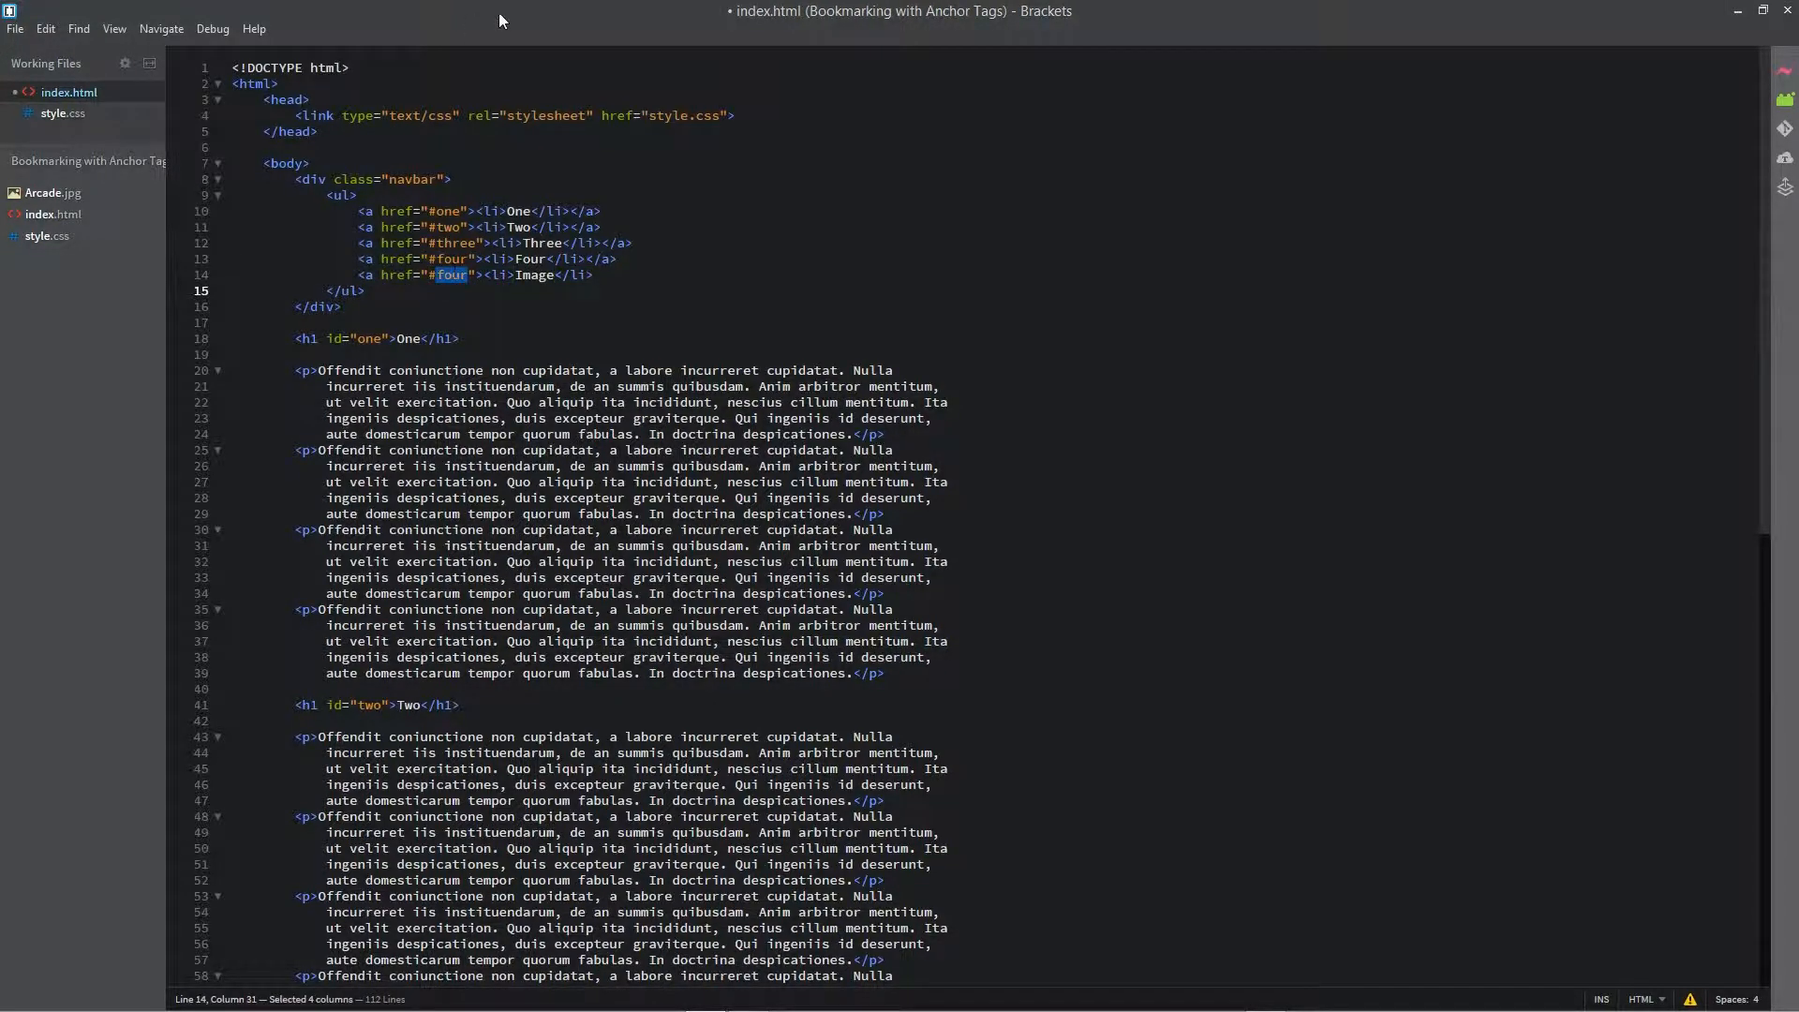
pyautogui.write('im')
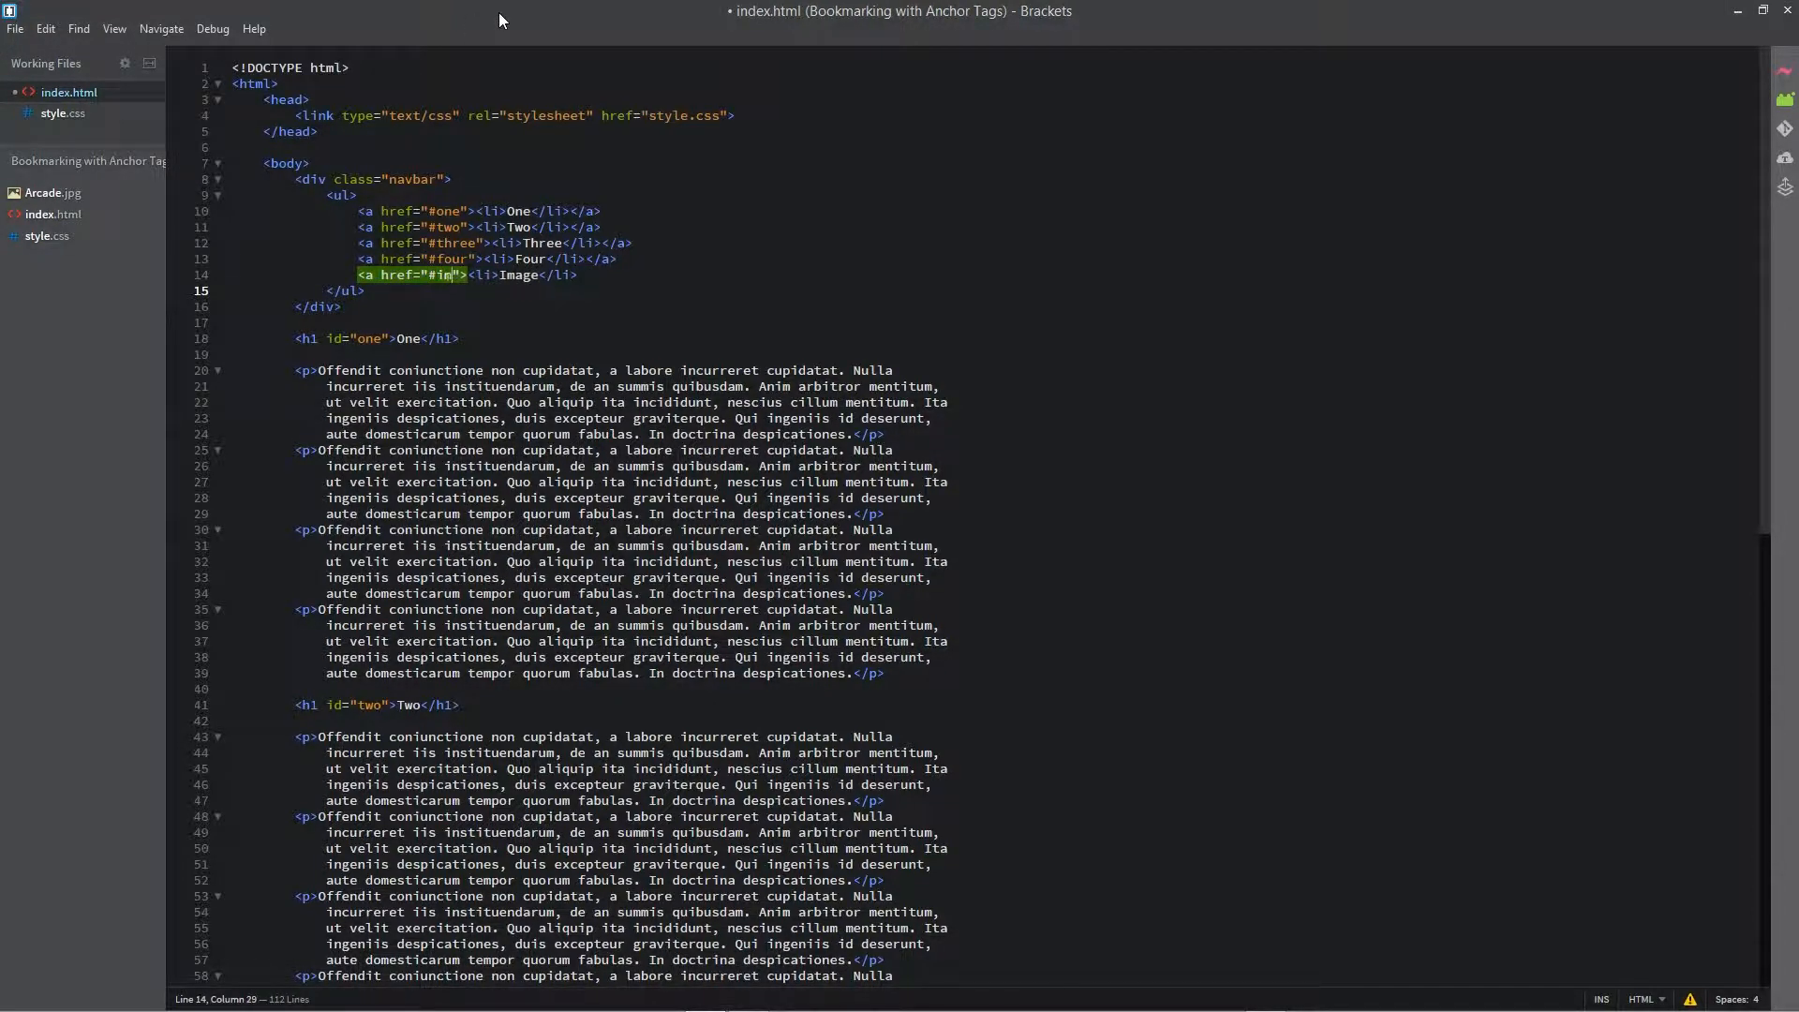
pyautogui.write('age')
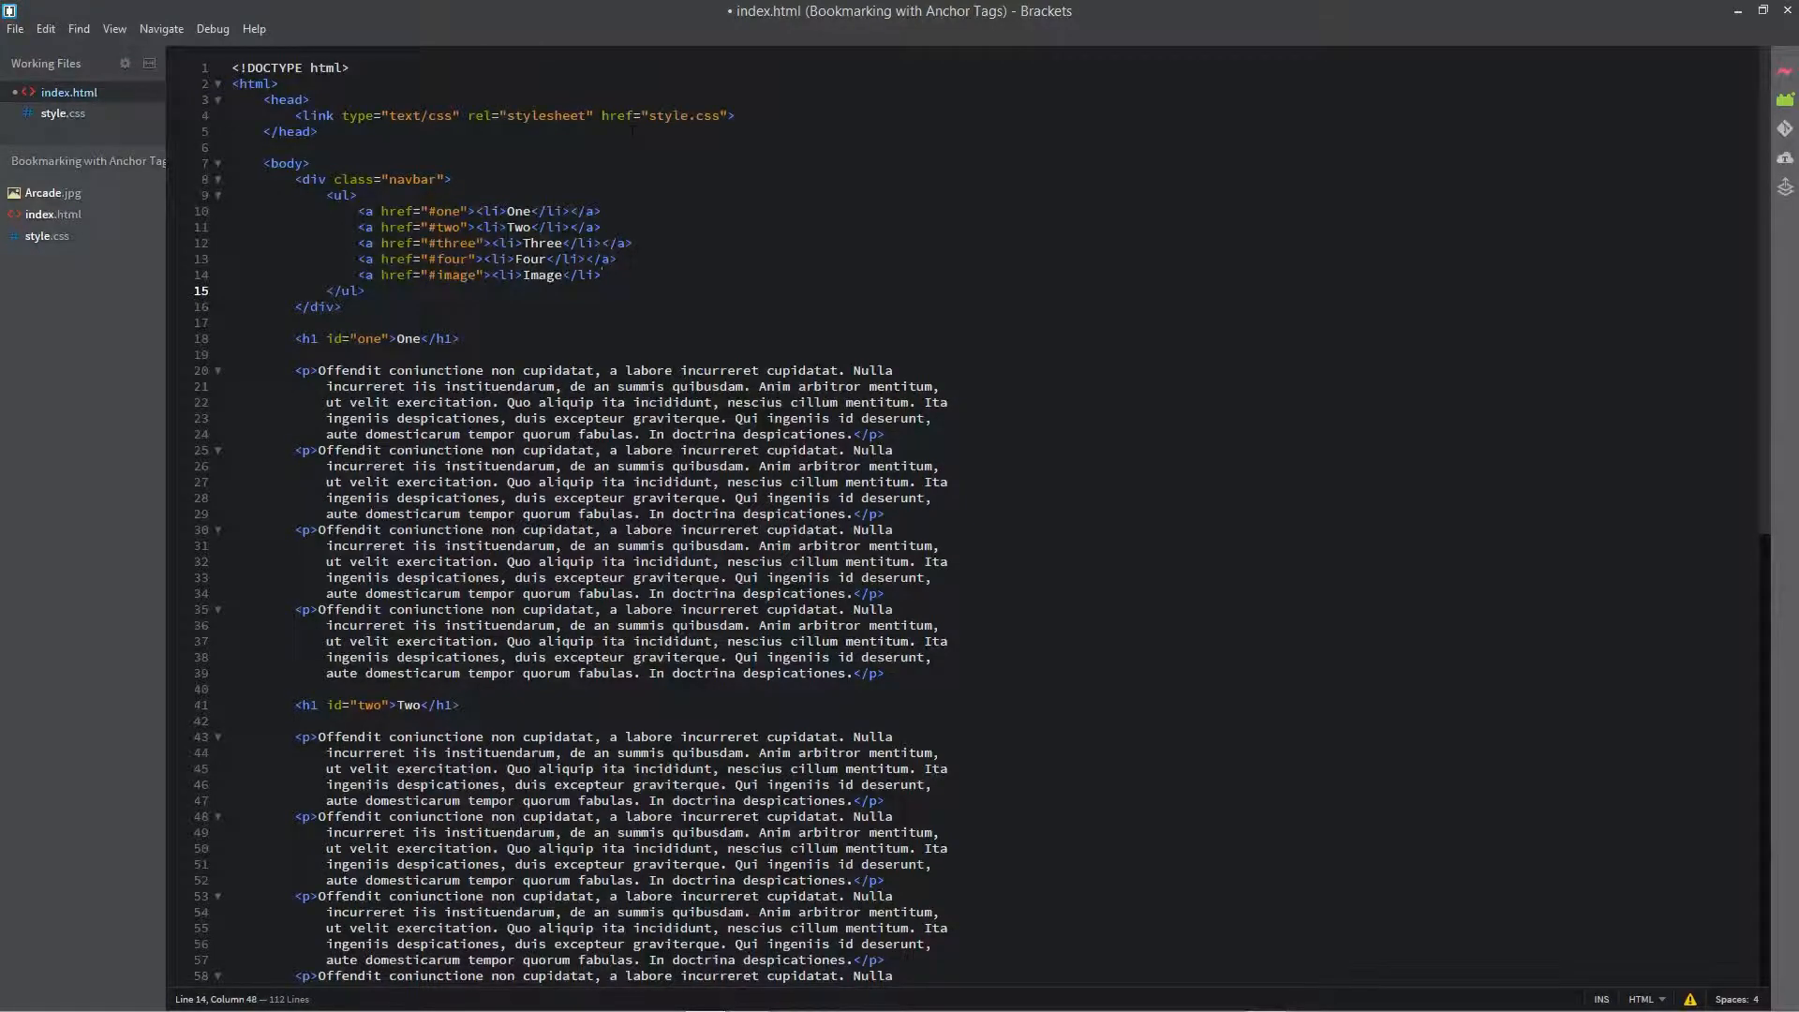
pyautogui.write('</a>')
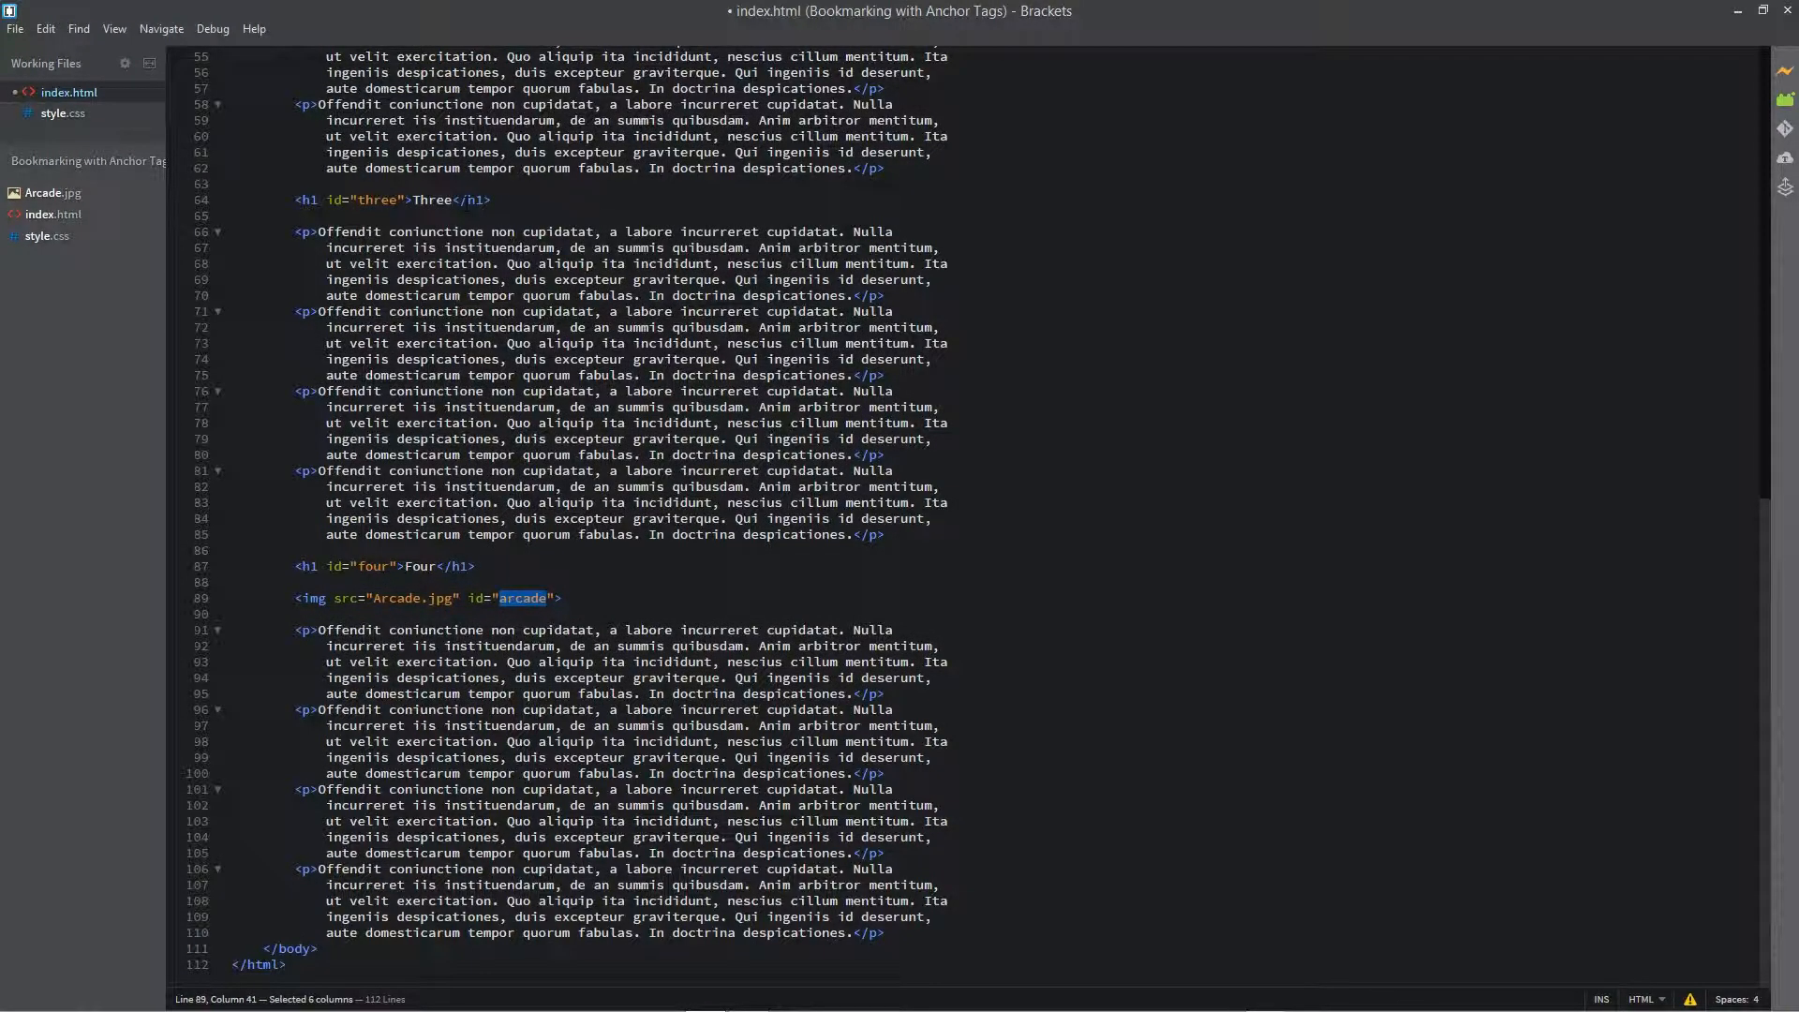
# Step: Rename the Arcade picture's id from arcade to image
pyautogui.write('i')
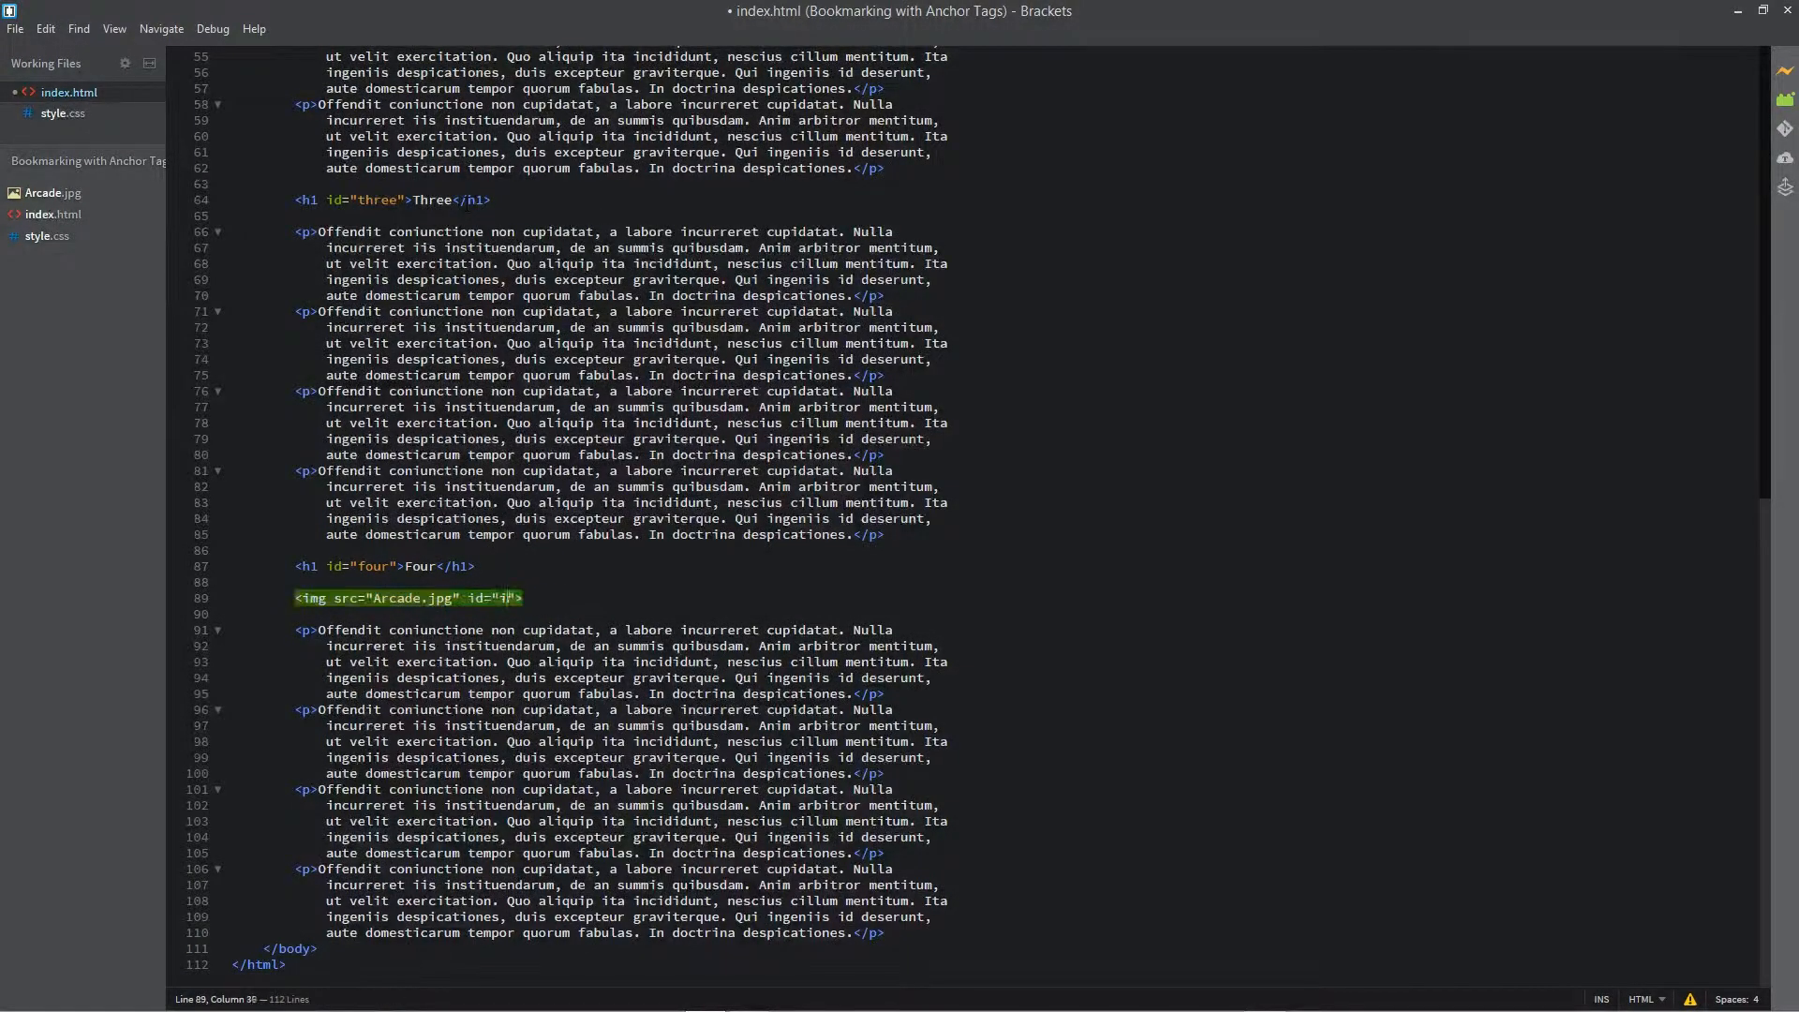
pyautogui.write('mage')
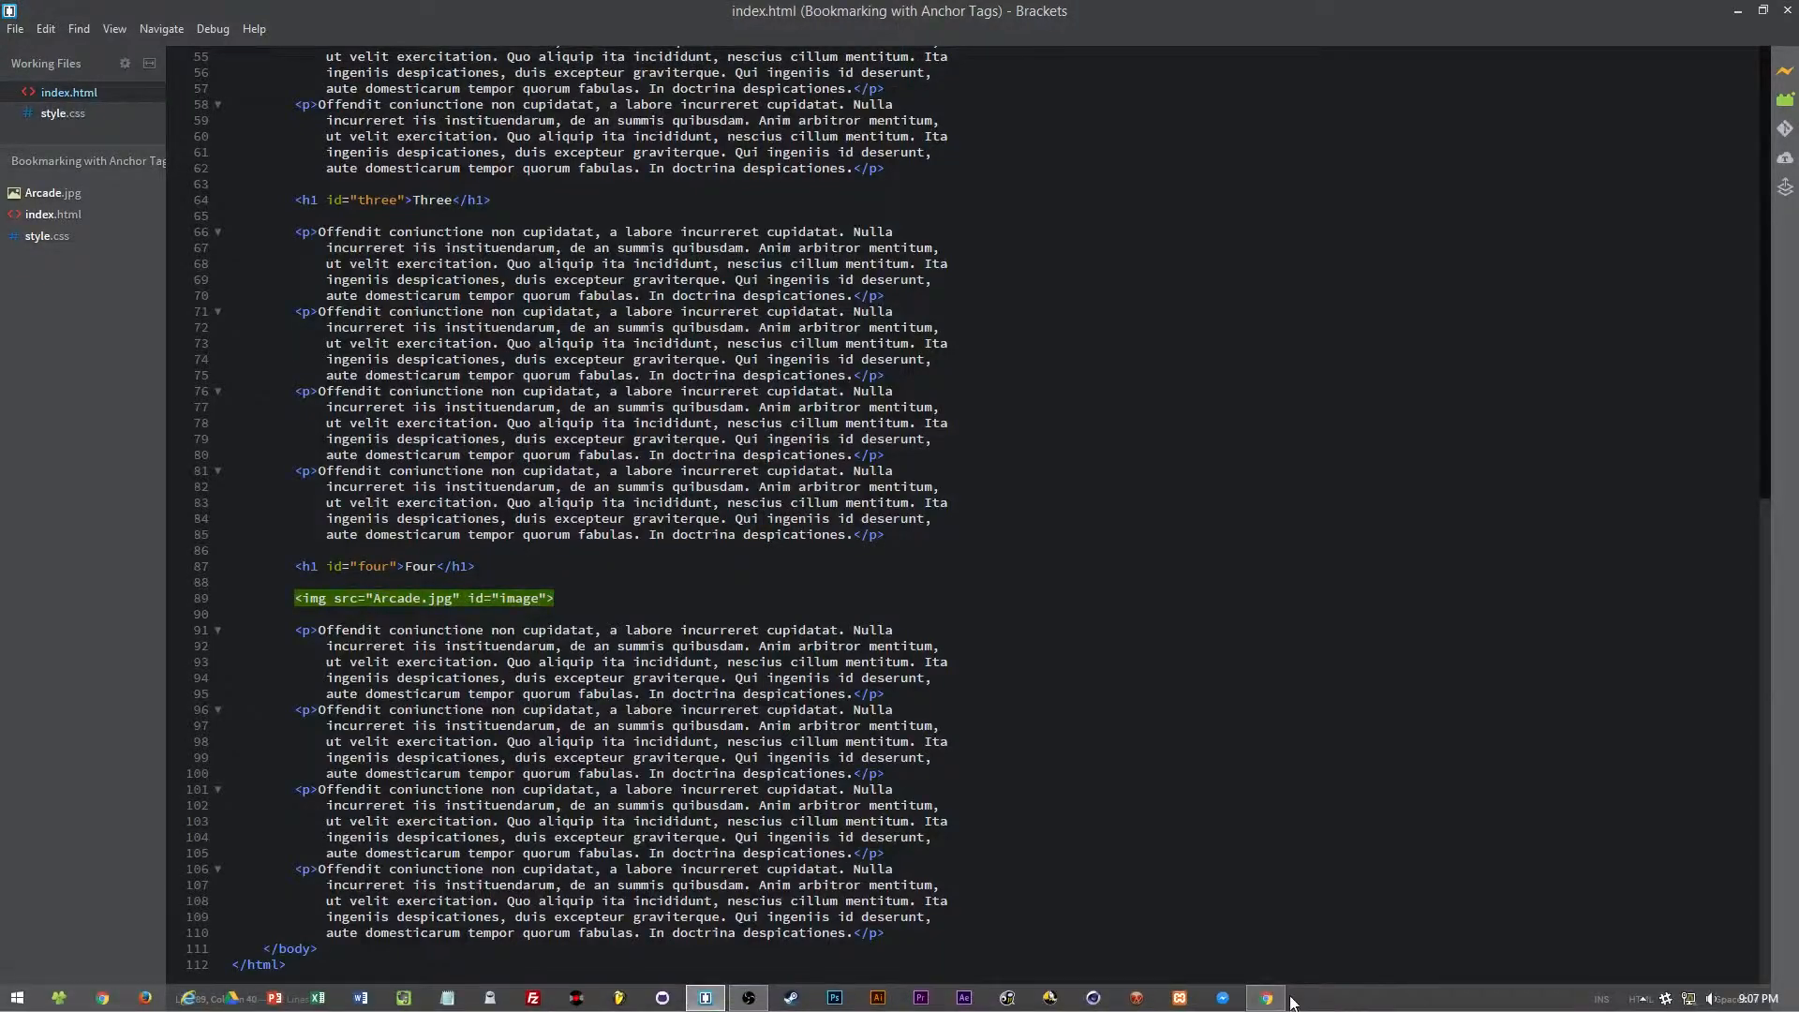
# Step: In Chrome, jump to the arcade picture via Image, then retest the Four, One and Two links
pyautogui.click(1265, 995)
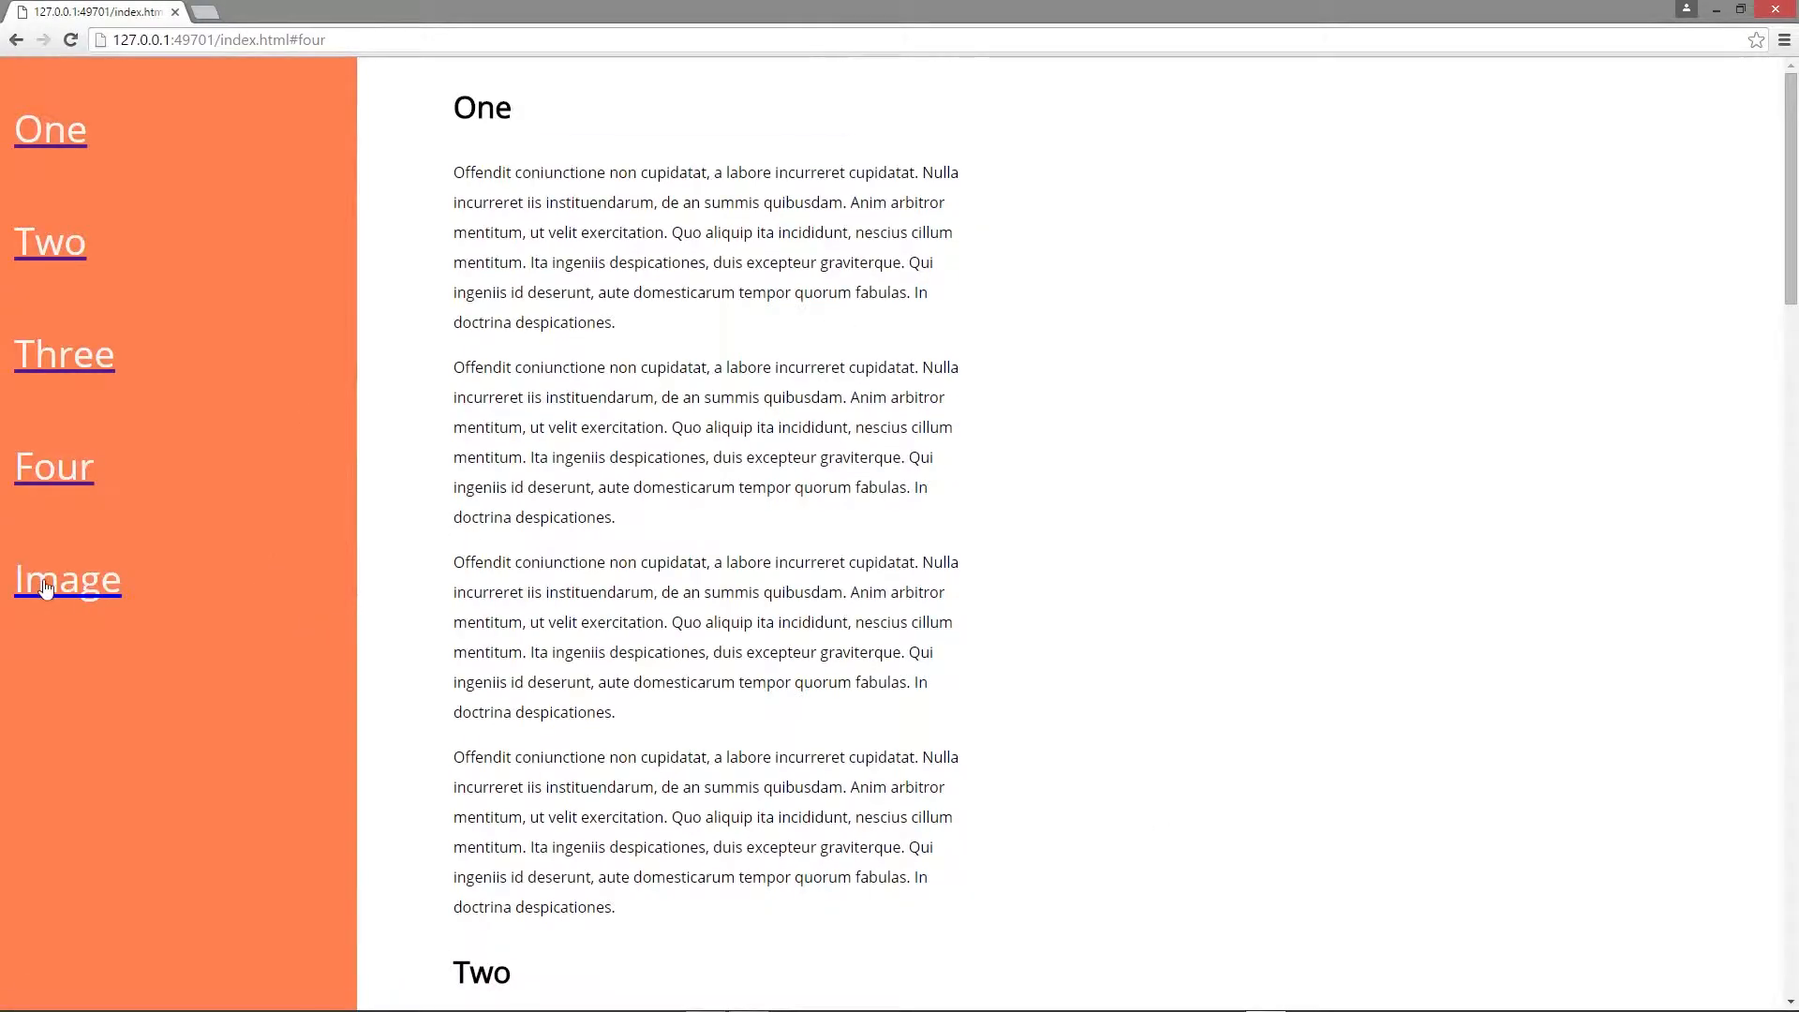
pyautogui.click(66, 579)
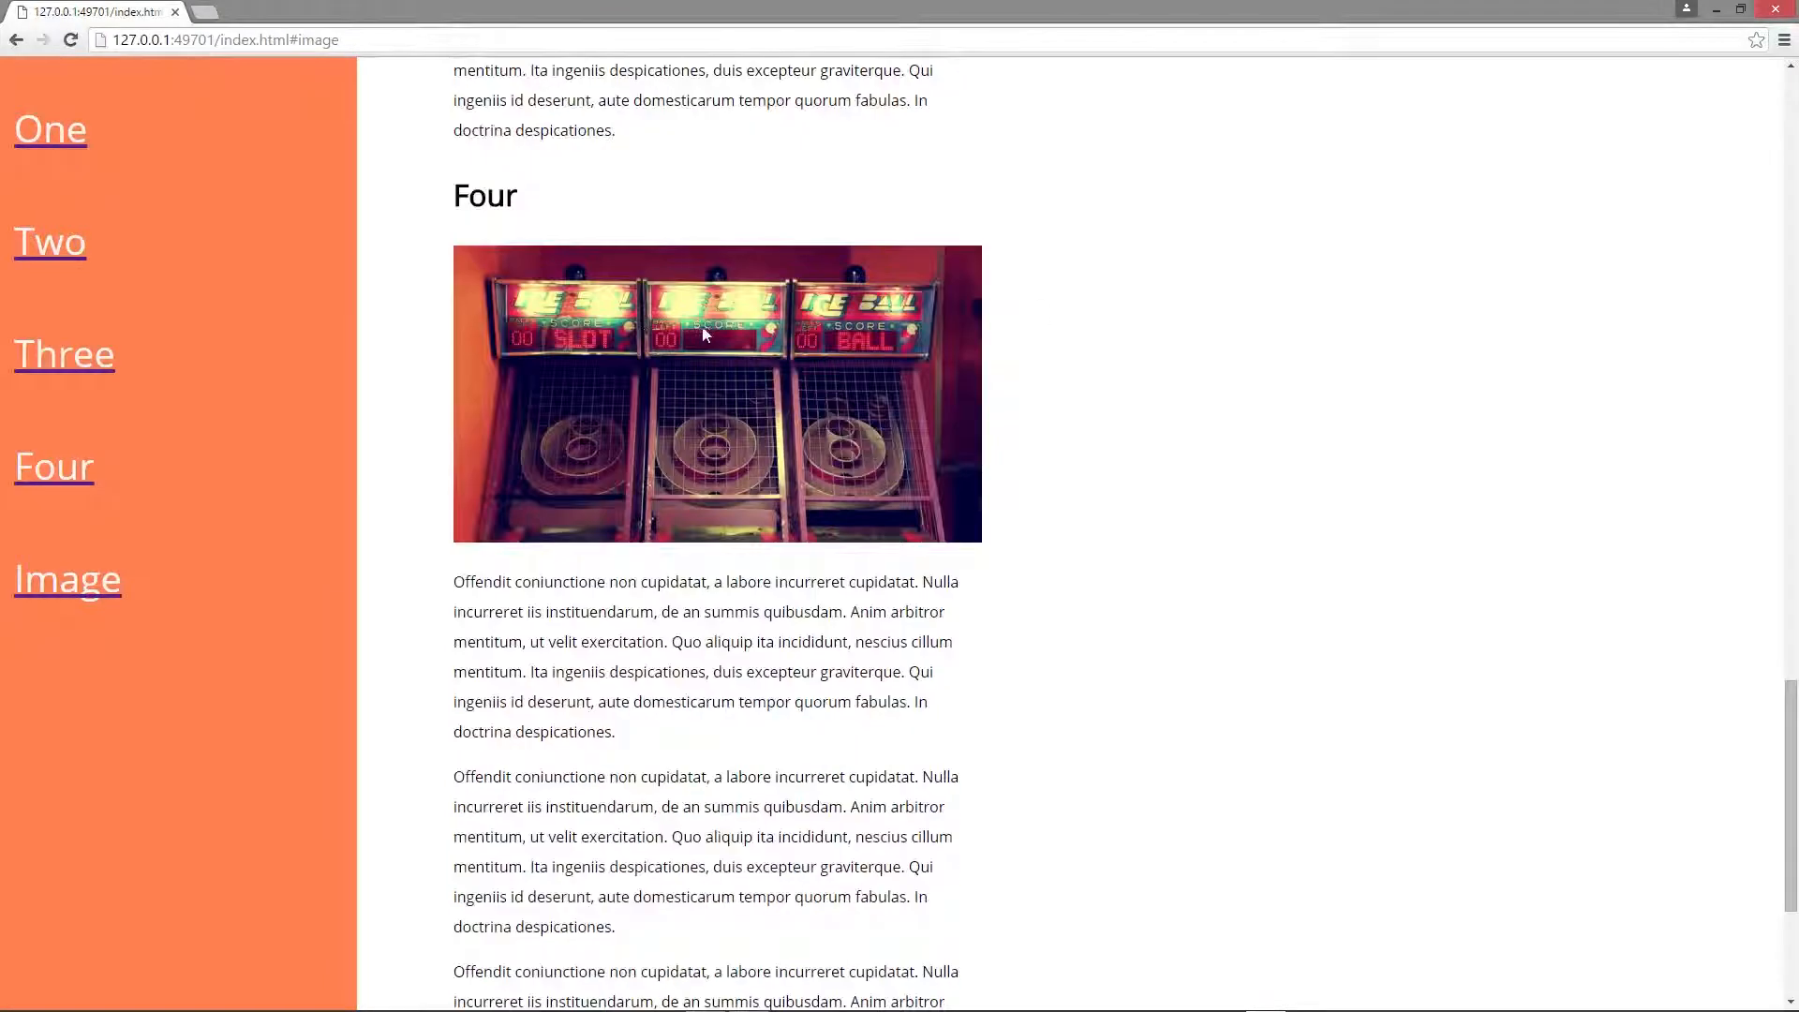
pyautogui.scroll(-3)
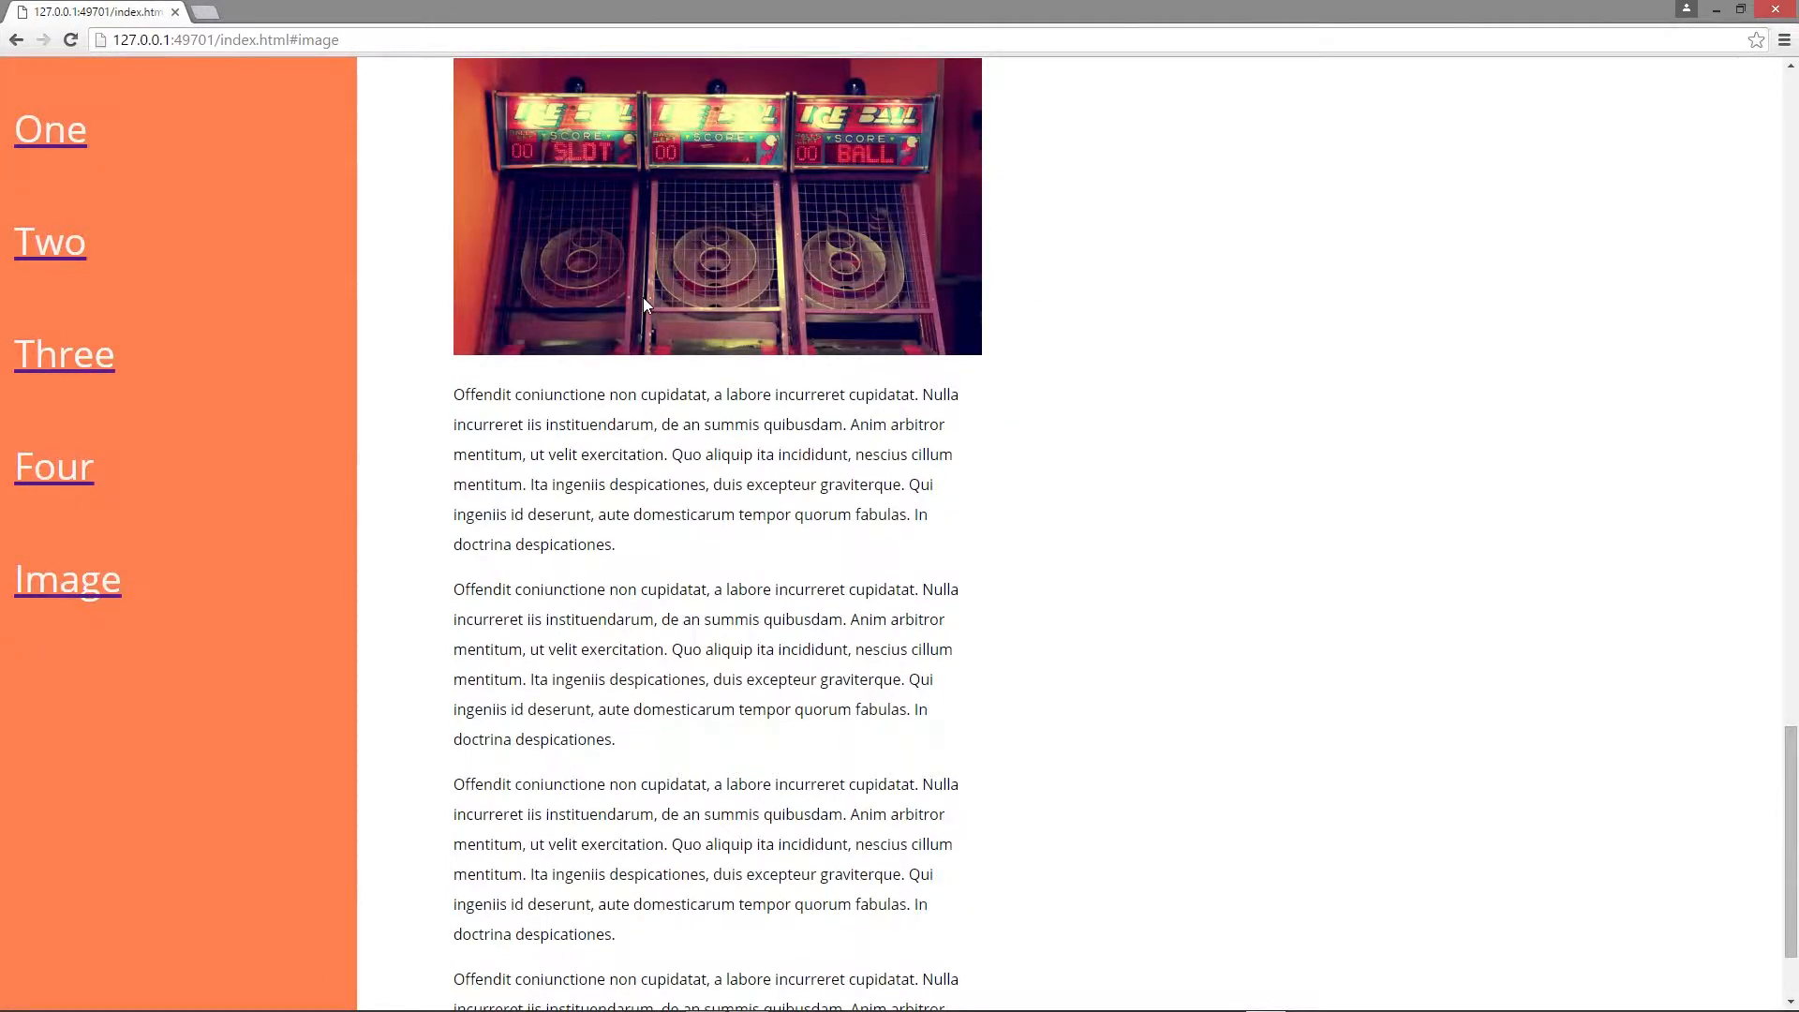
pyautogui.click(52, 467)
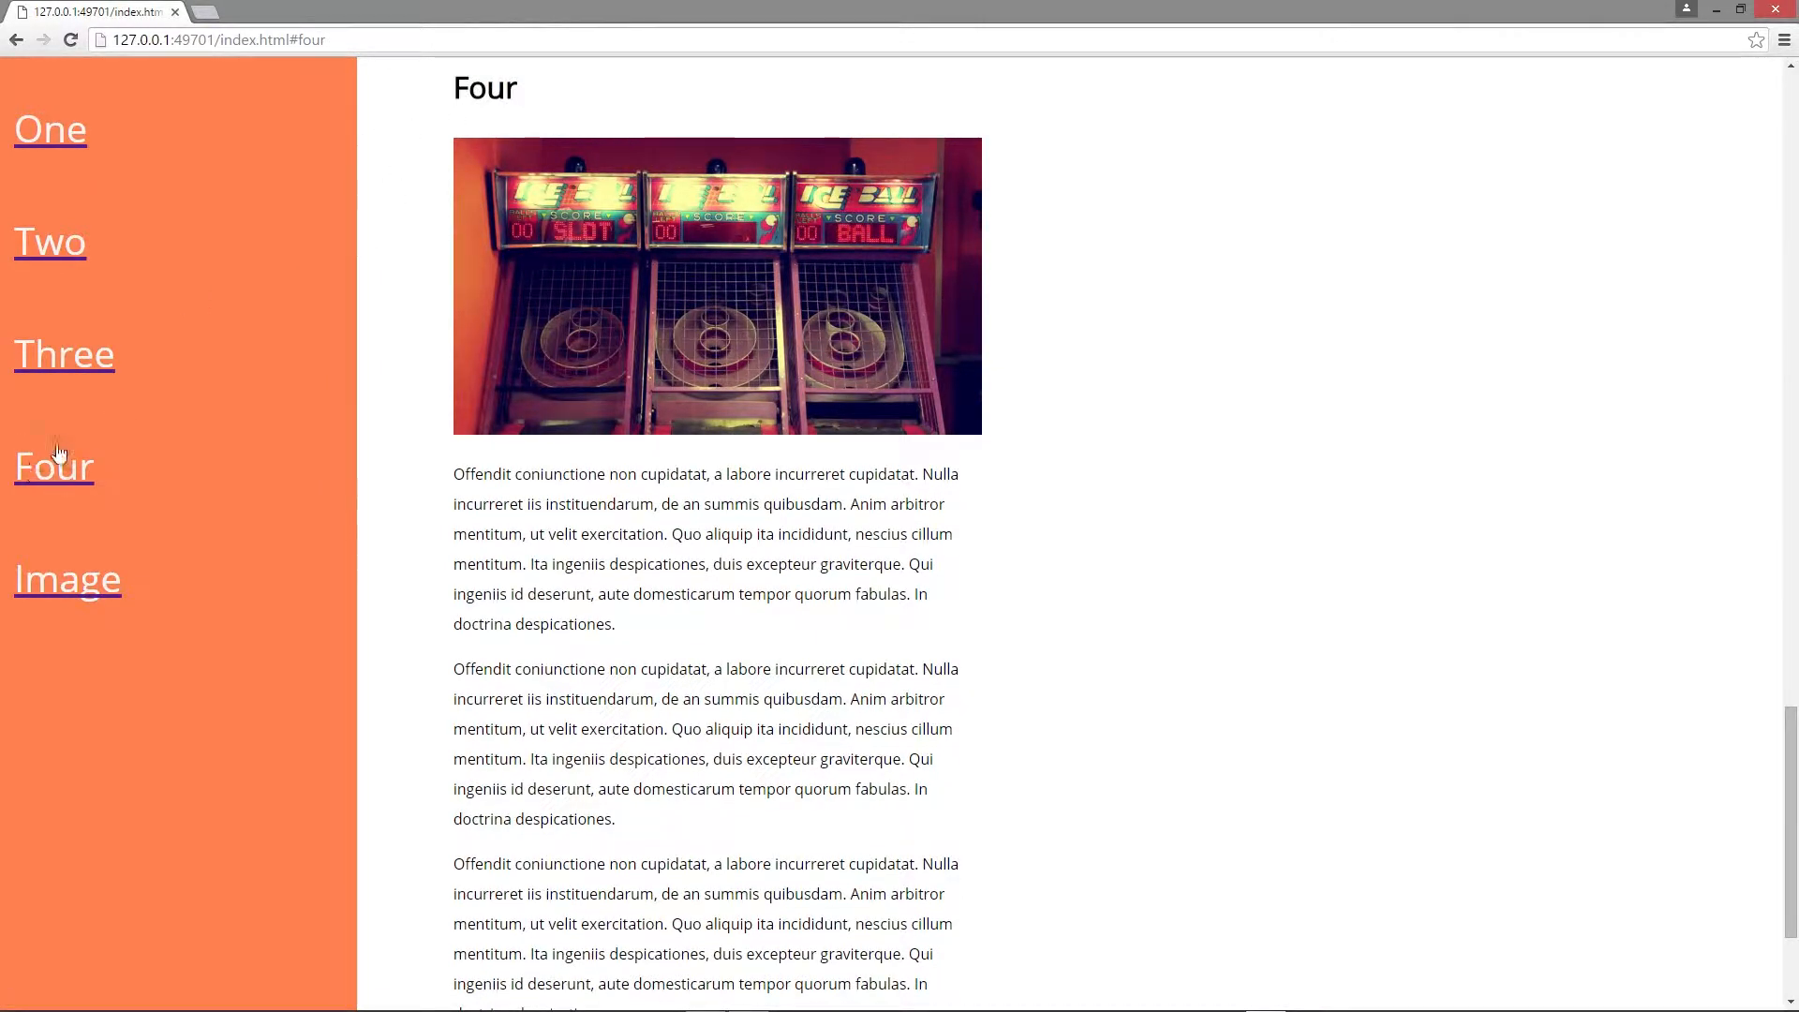
pyautogui.click(63, 354)
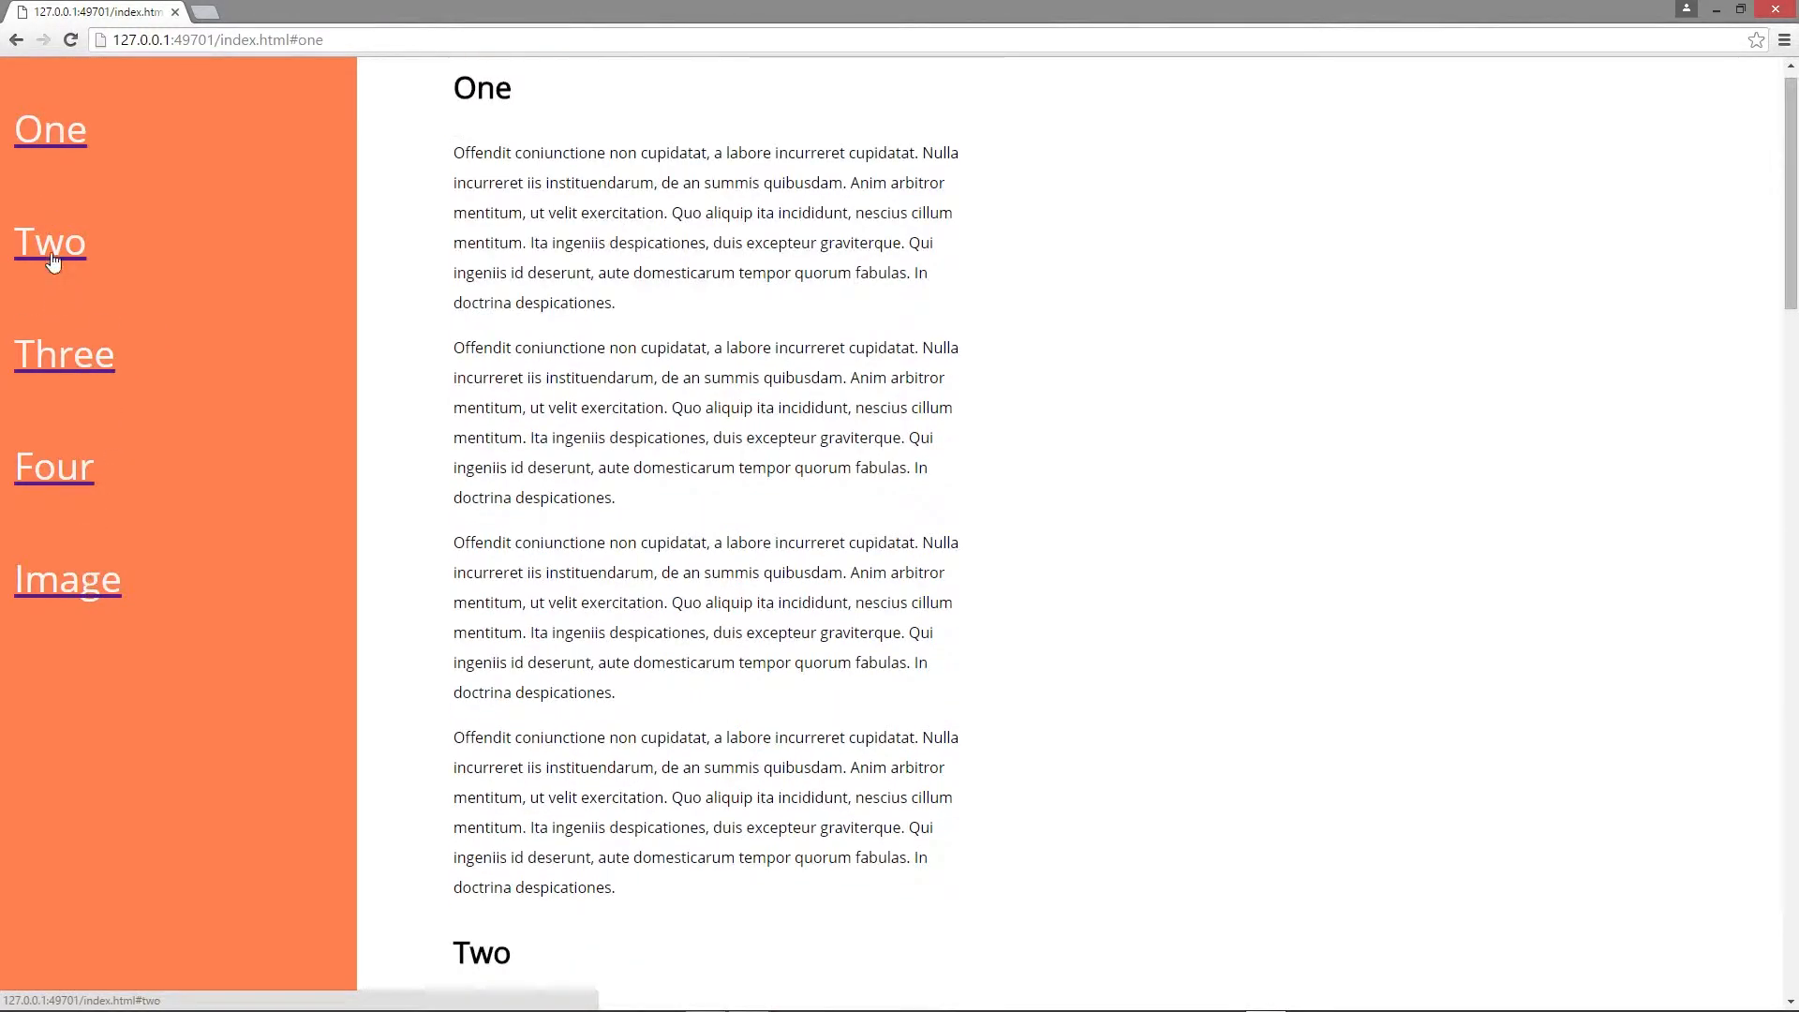
pyautogui.click(49, 242)
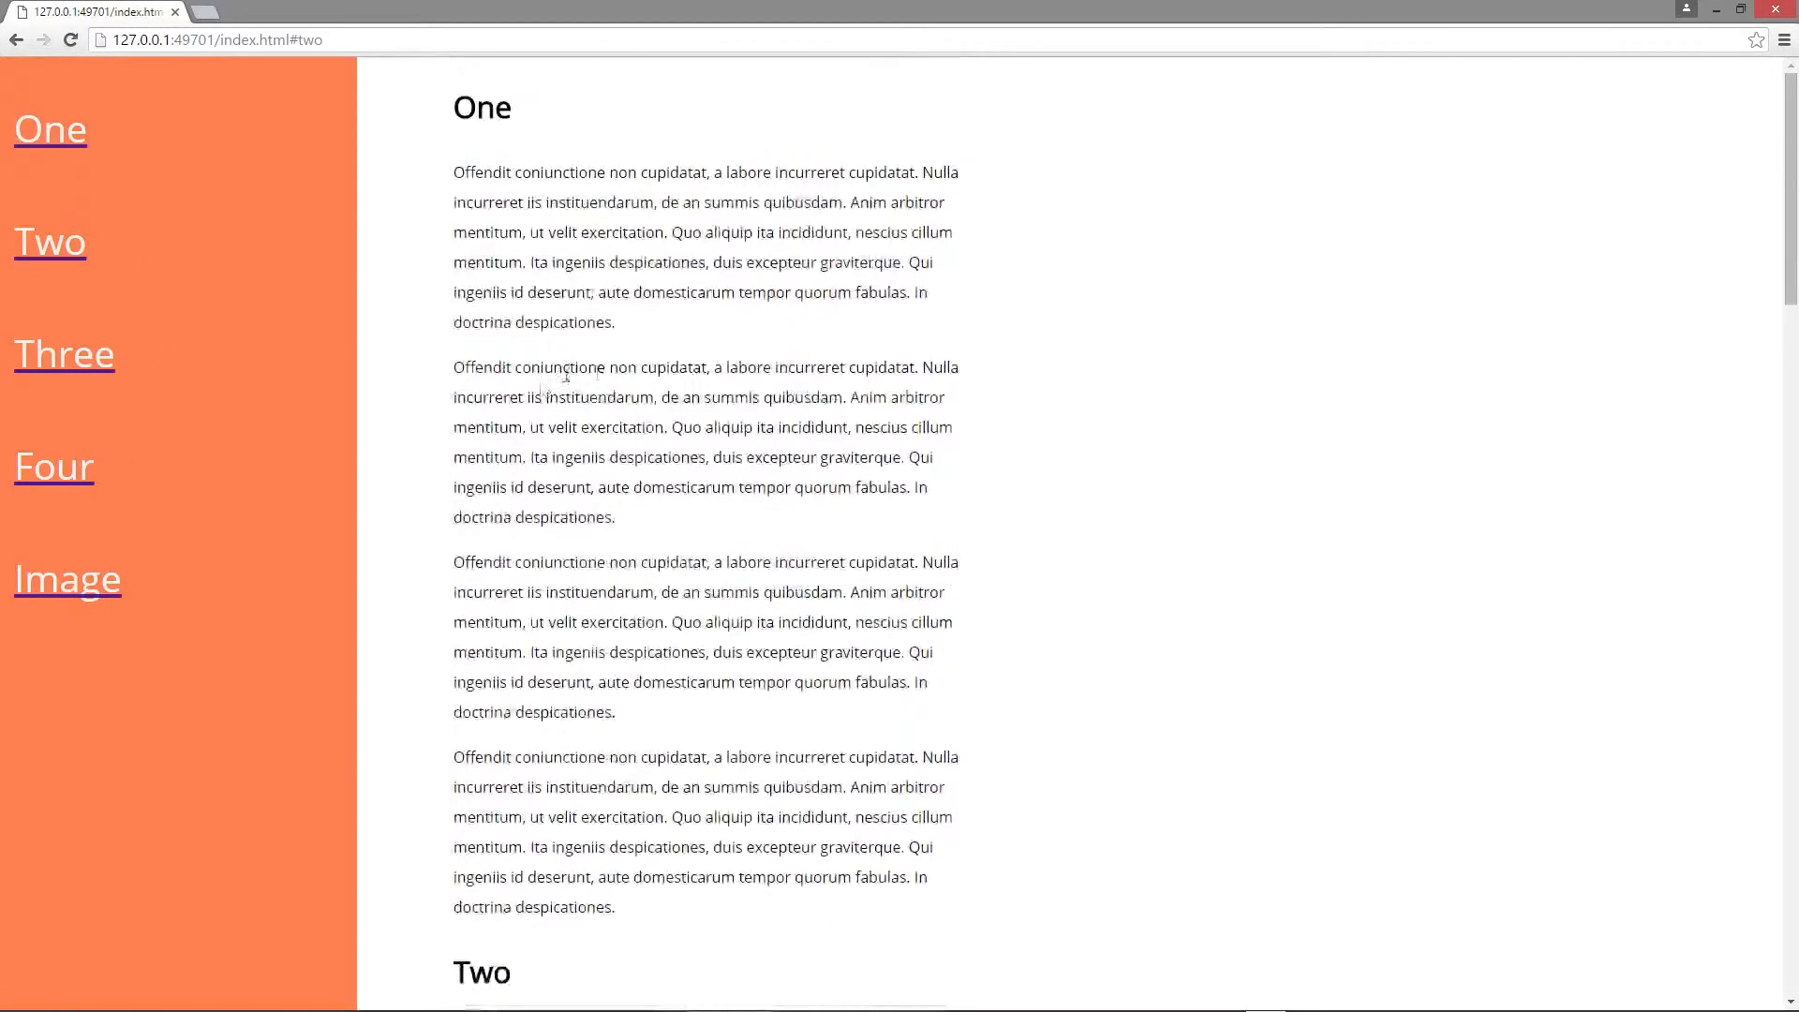